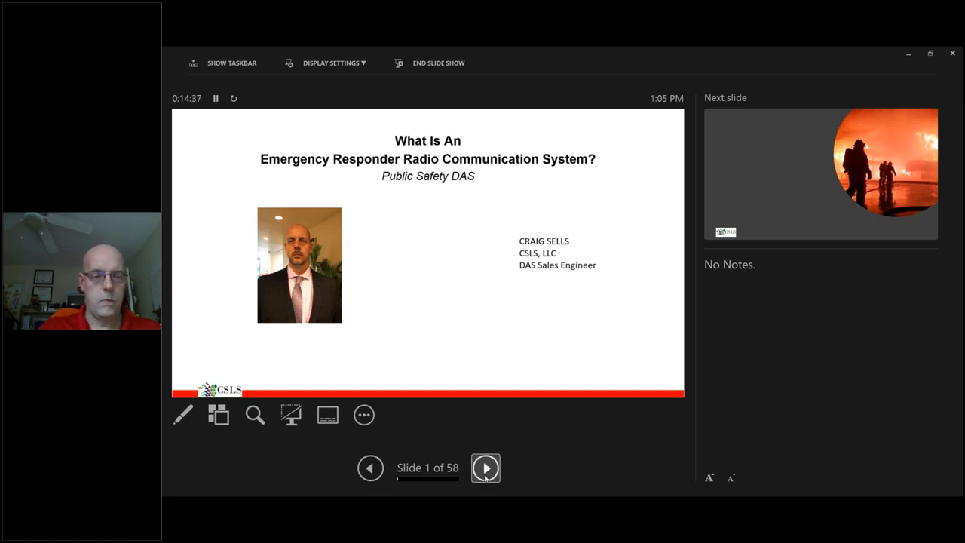
Advance from the title slide to slide 2 and reveal its final bullet about the patient in trouble.
click(486, 467)
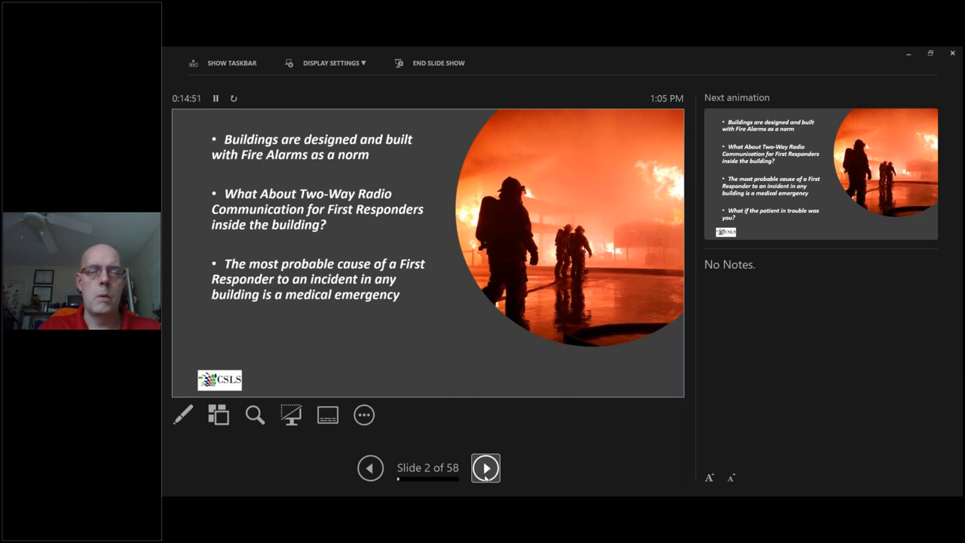
click(485, 467)
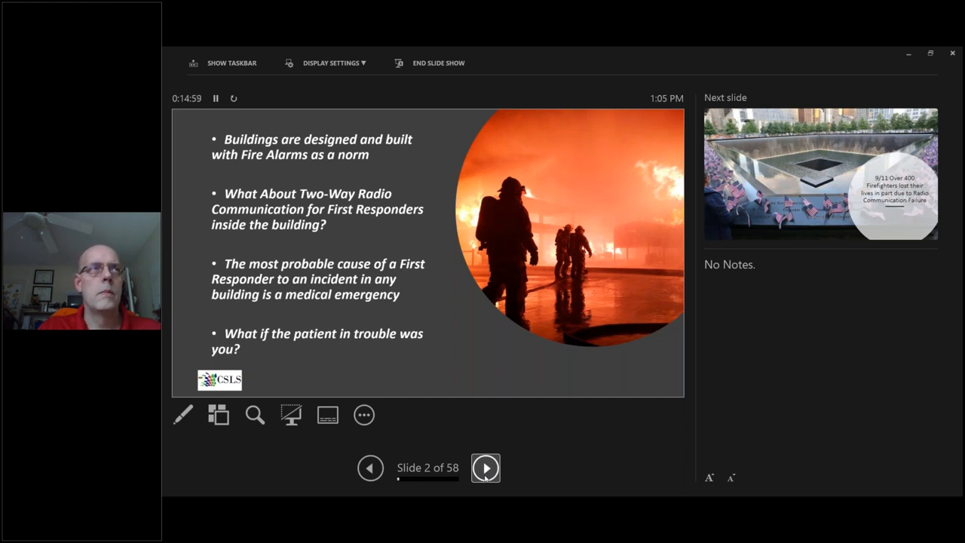
Advance to slide 3, the 9/11 memorial on firefighters lost to radio failure.
click(485, 467)
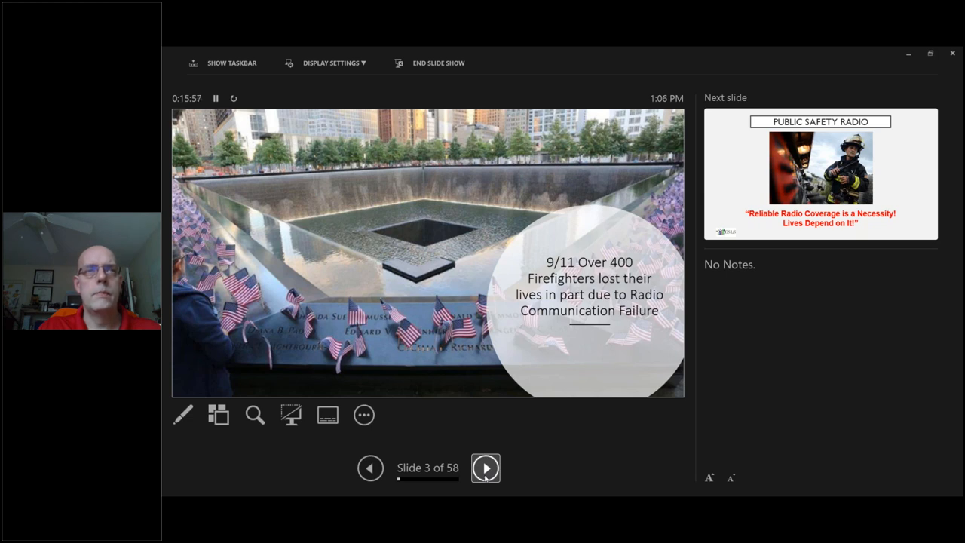
Advance past the memorial, revisit the Public Safety Radio slide, then reach Going Into the UNKNOWN.
click(486, 467)
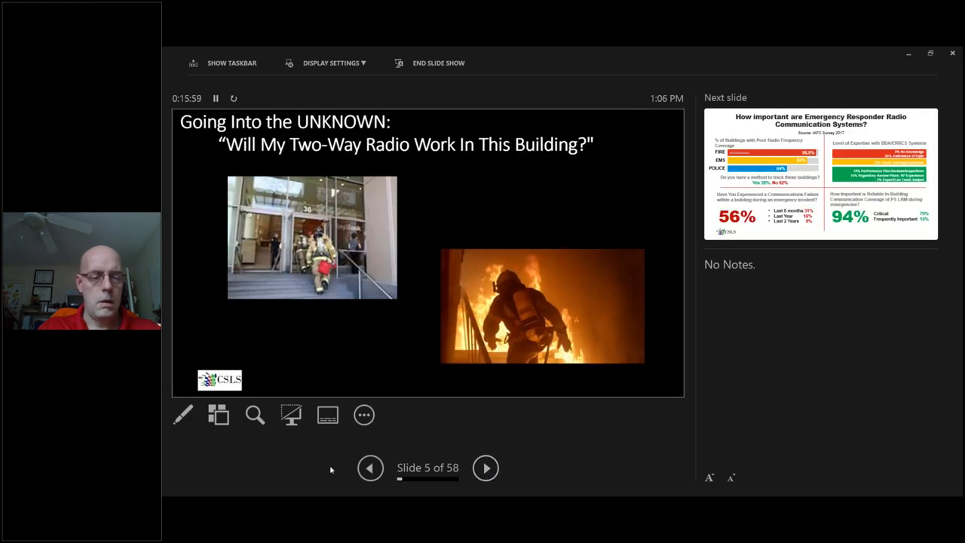
click(369, 467)
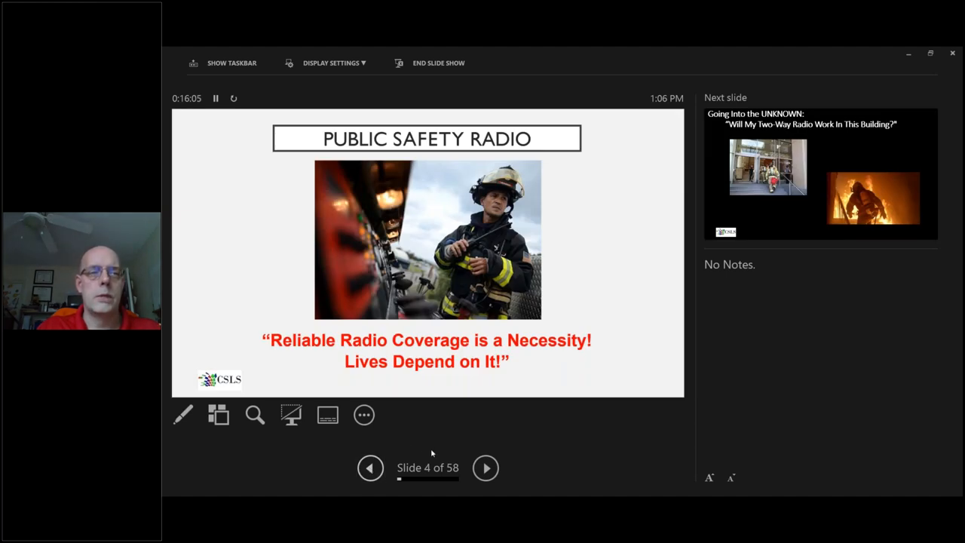
click(486, 468)
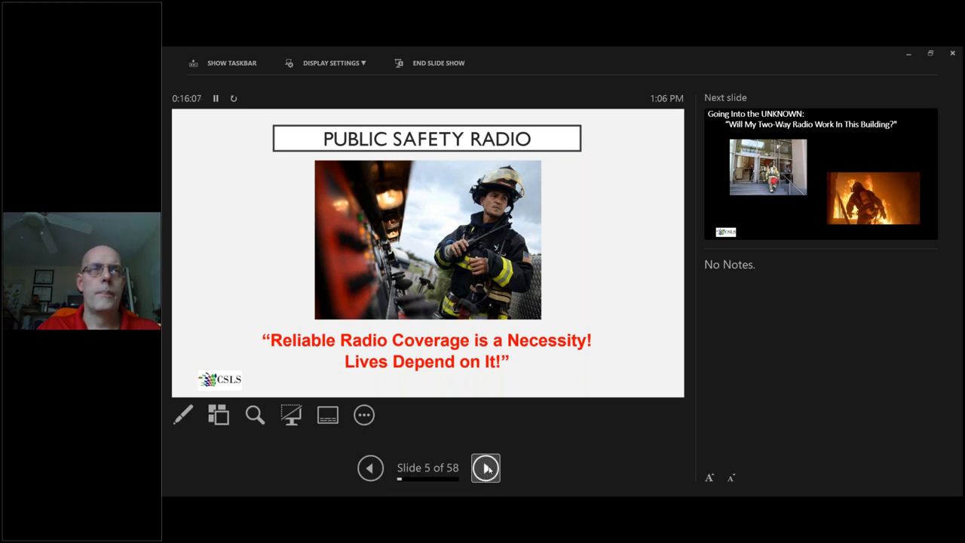
click(486, 468)
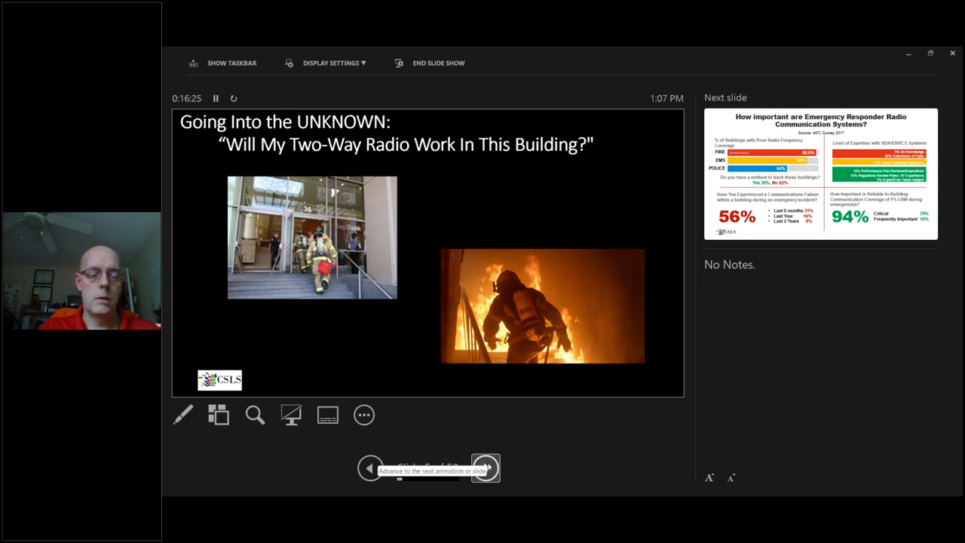
Advance to slide 6 showing the IAFC Survey 2017 radio system results.
click(486, 468)
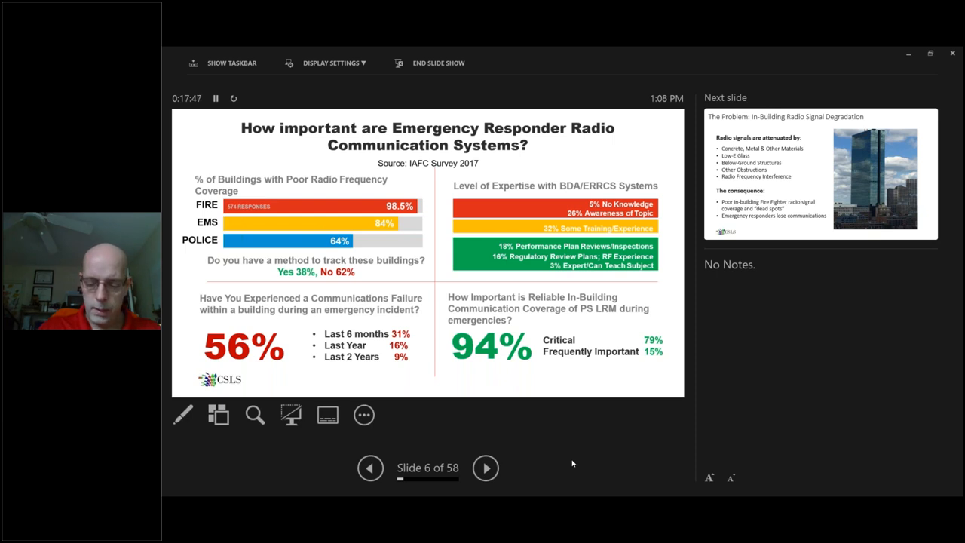
mouse_move(485, 467)
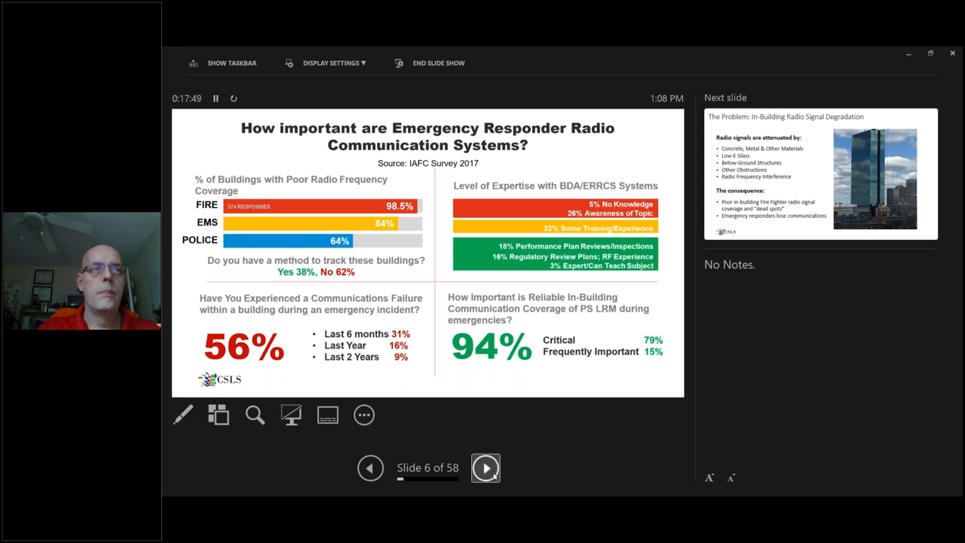
Advance to slide 7 on in-building radio signal degradation.
click(485, 467)
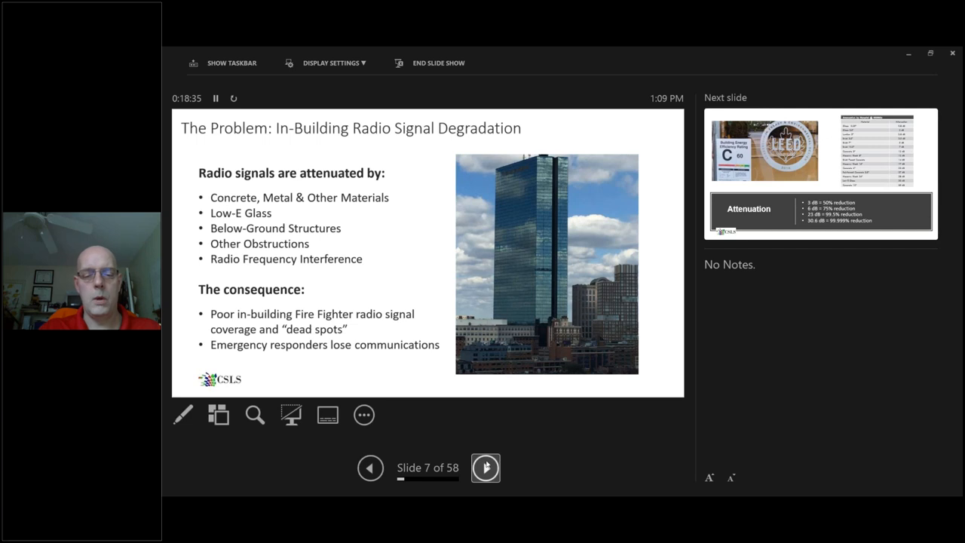
Advance to the attenuation slide covering building material losses in decibels.
click(486, 468)
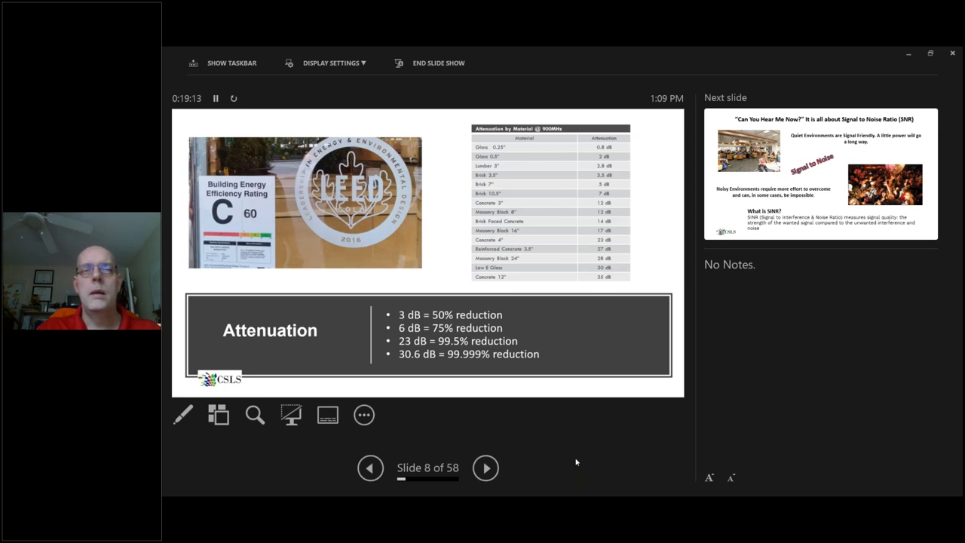
mouse_move(547, 460)
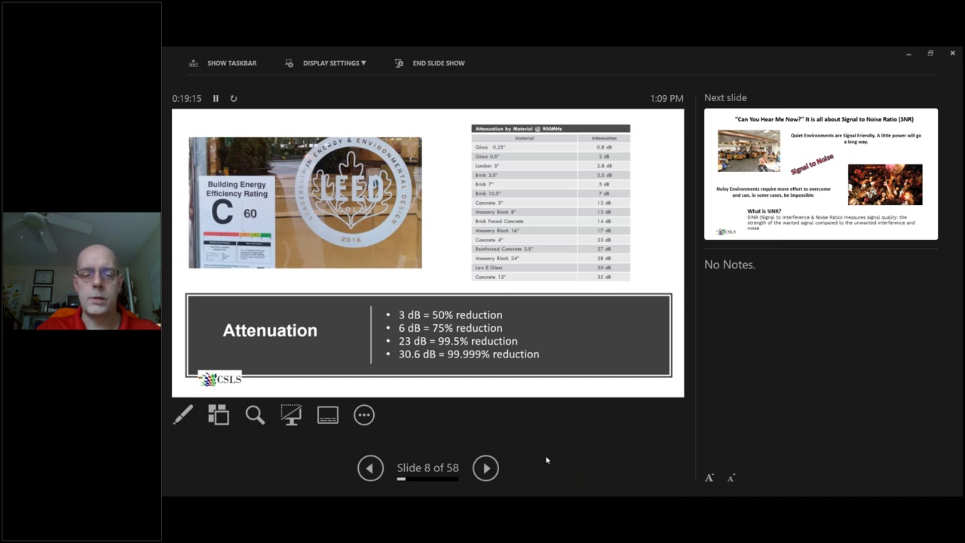
mouse_move(533, 441)
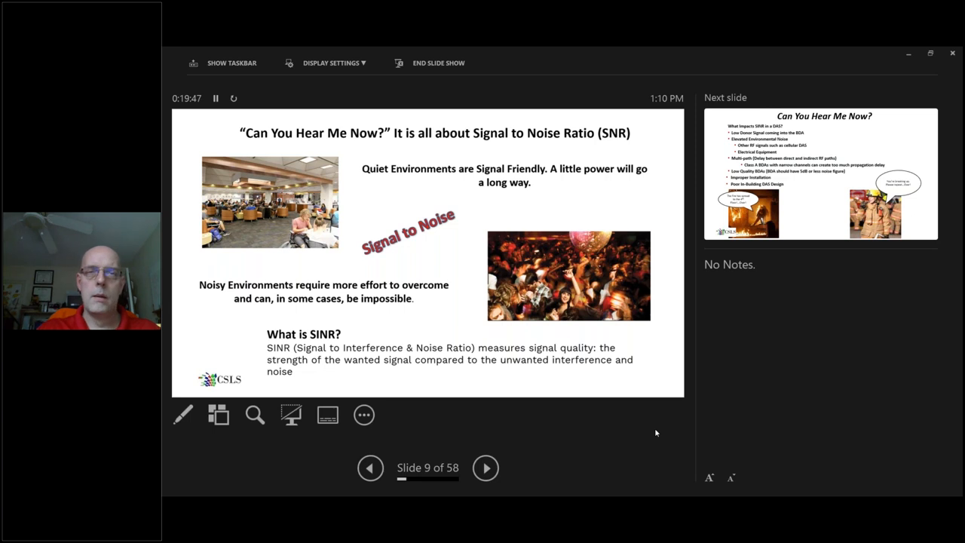
mouse_move(523, 482)
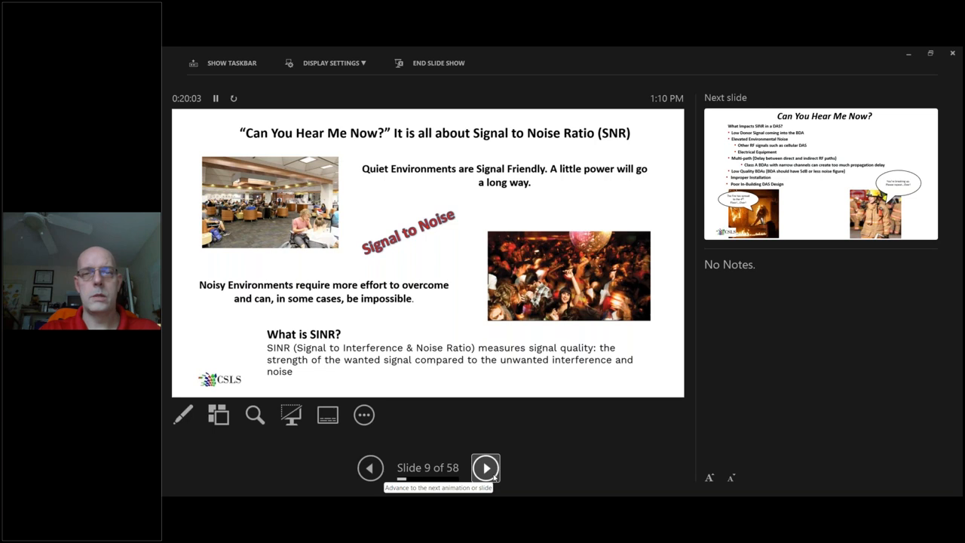
Advance to slide 10, Can You Hear Me Now, on what impacts SINR in a DAS.
click(486, 468)
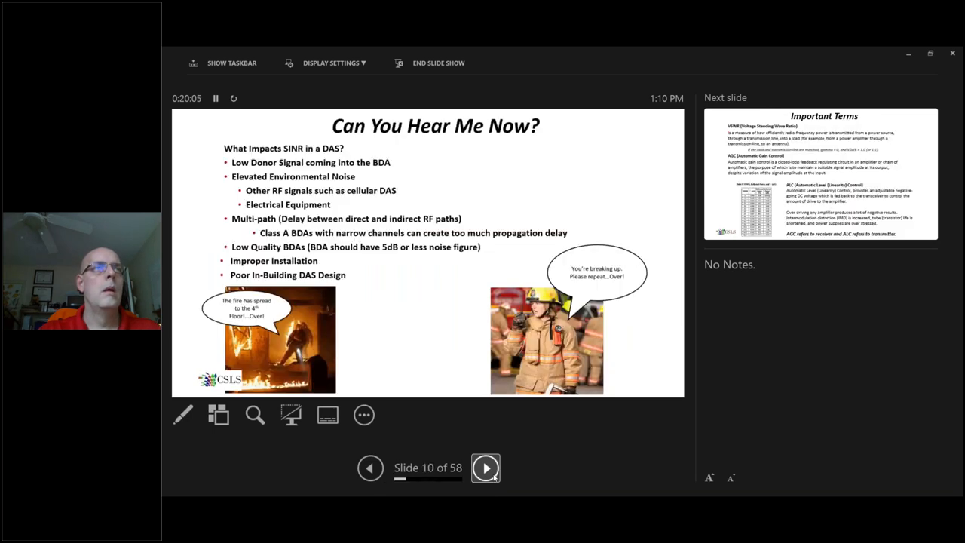
mouse_move(592, 443)
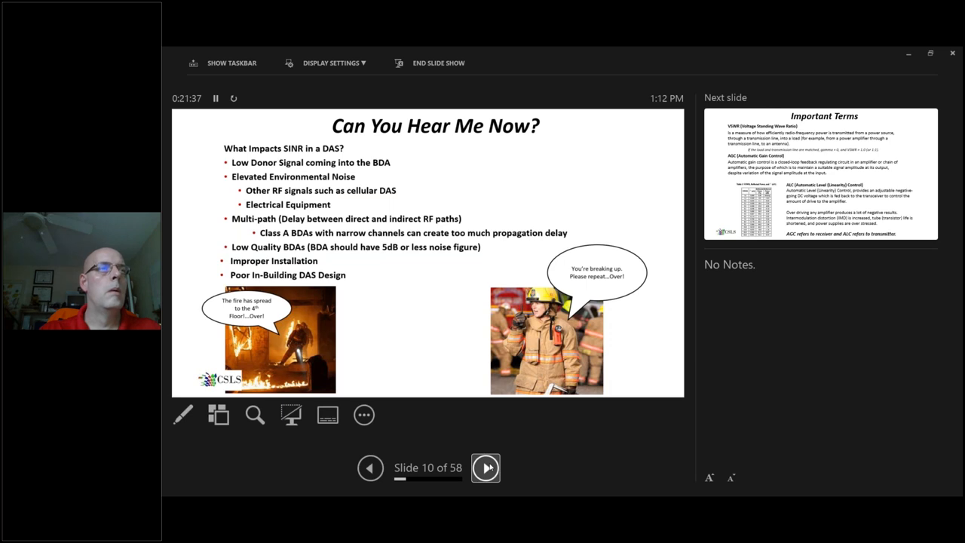
Advance to slide 11, Important Terms defining VSWR, AGC and ALC.
click(486, 468)
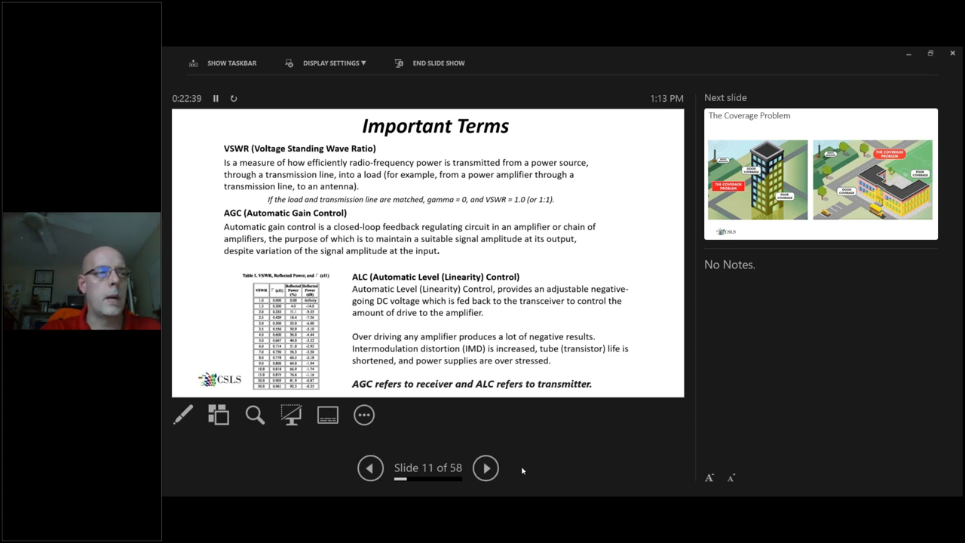
mouse_move(486, 468)
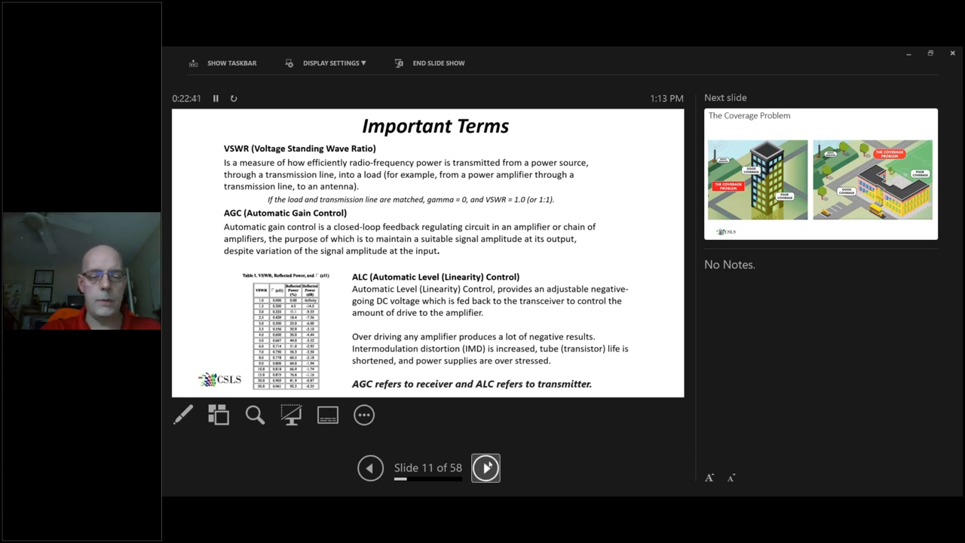
Advance to slide 12, The Coverage Problem, with good and poor coverage buildings.
click(486, 467)
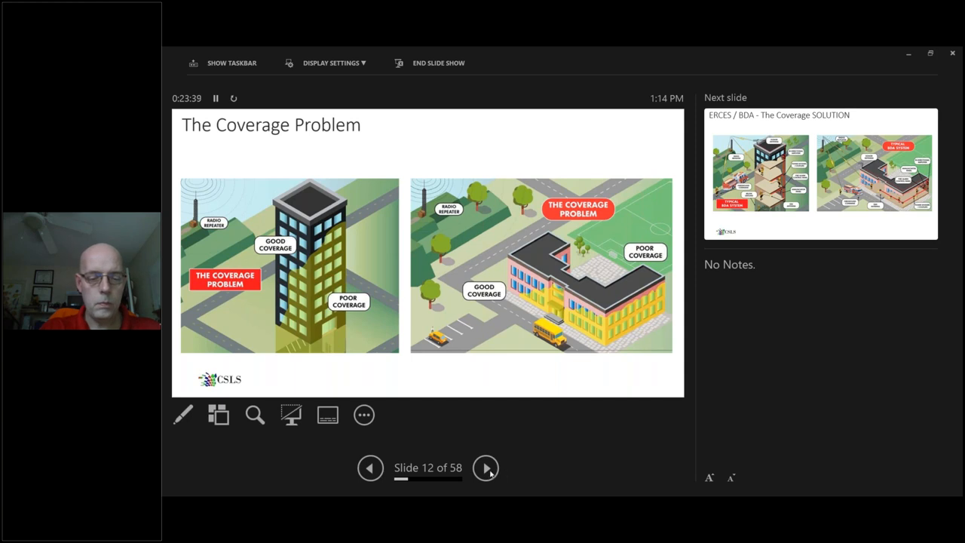
Show slide 13, ERCES / BDA coverage solution, then advance to the National Fire Prevention Code slide.
click(486, 468)
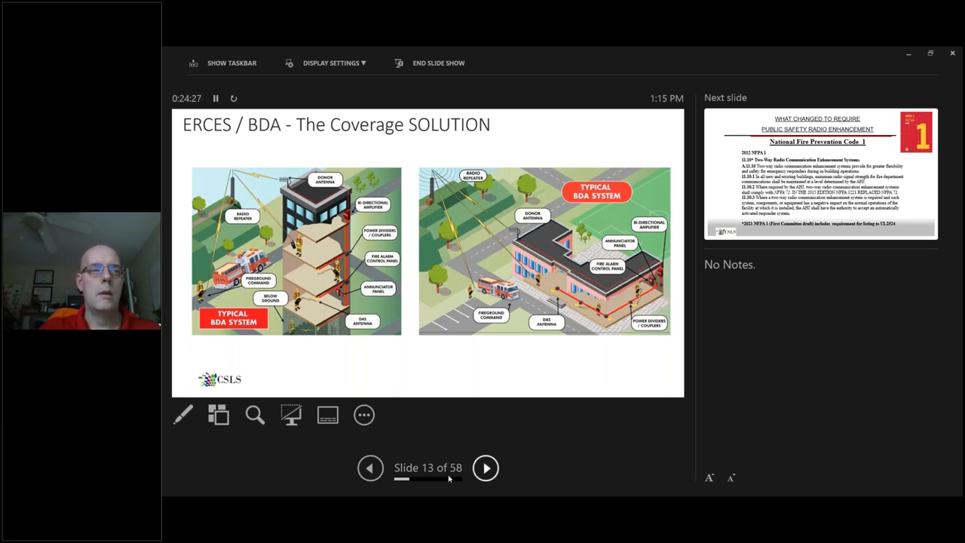
mouse_move(486, 467)
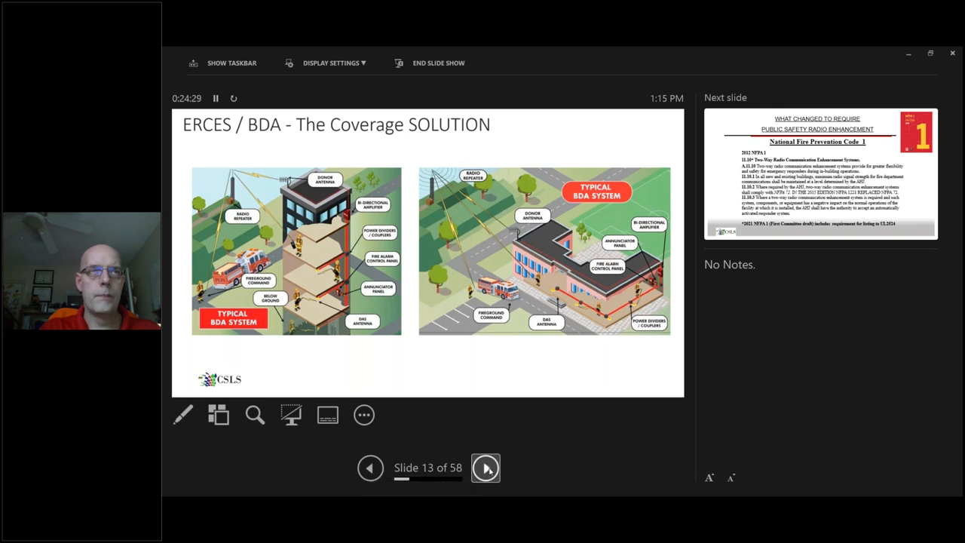
click(485, 467)
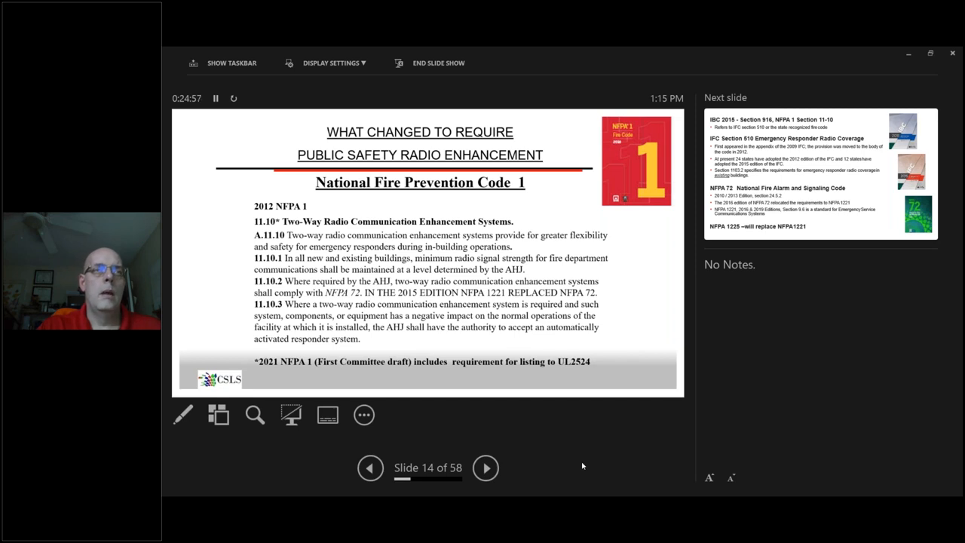
mouse_move(500, 442)
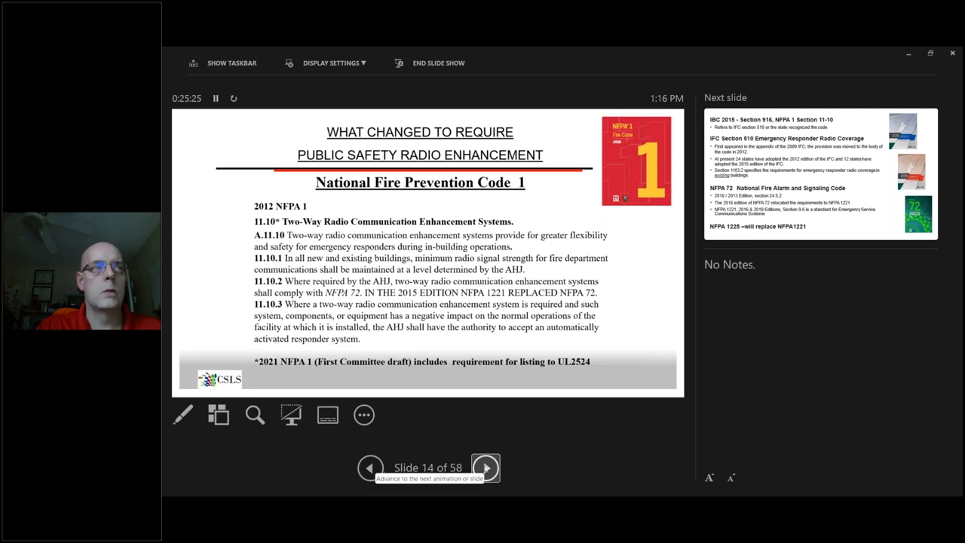
Advance to slide 15 on IBC 2015, IFC Section 510 and NFPA 72 coverage codes.
click(485, 468)
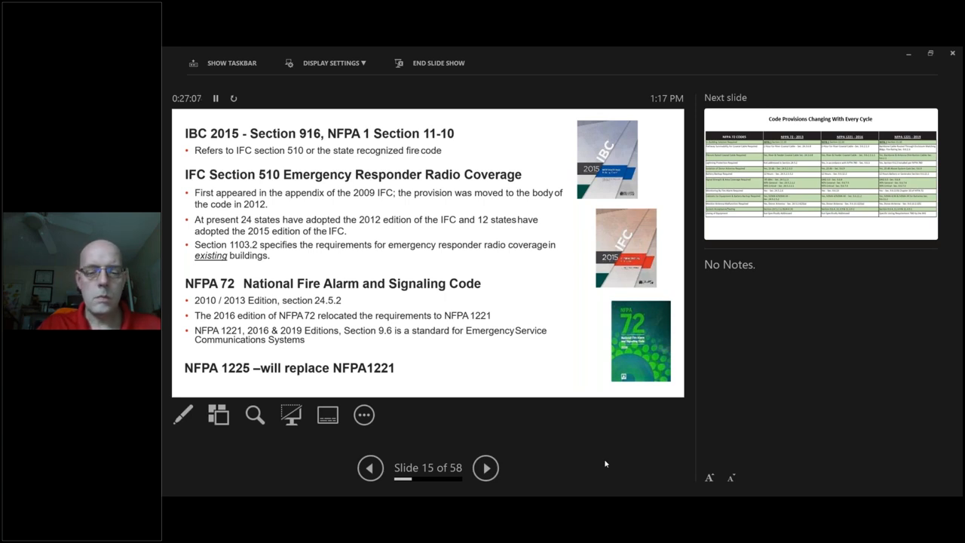
Advance to slide 16, the NFPA 72 and NFPA 1221 code provisions table.
click(485, 468)
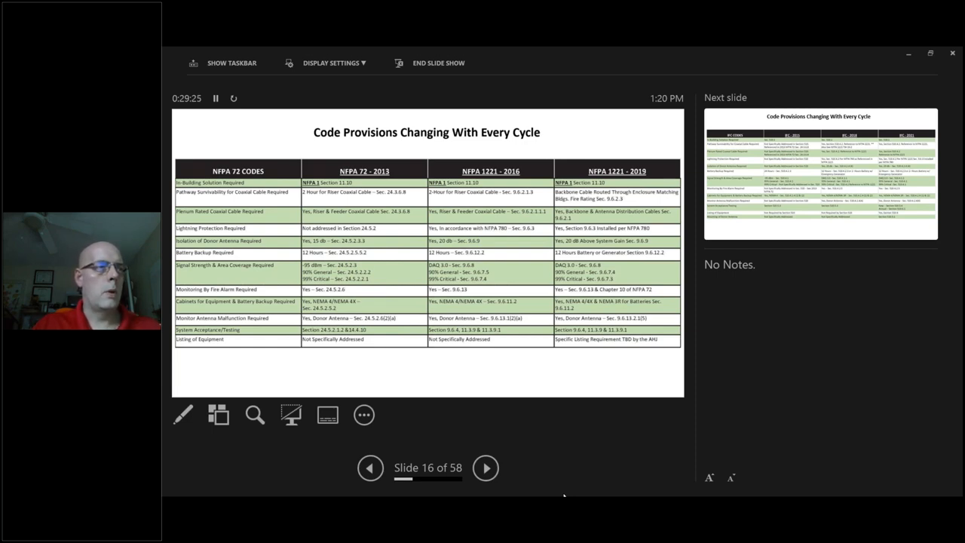
mouse_move(490, 439)
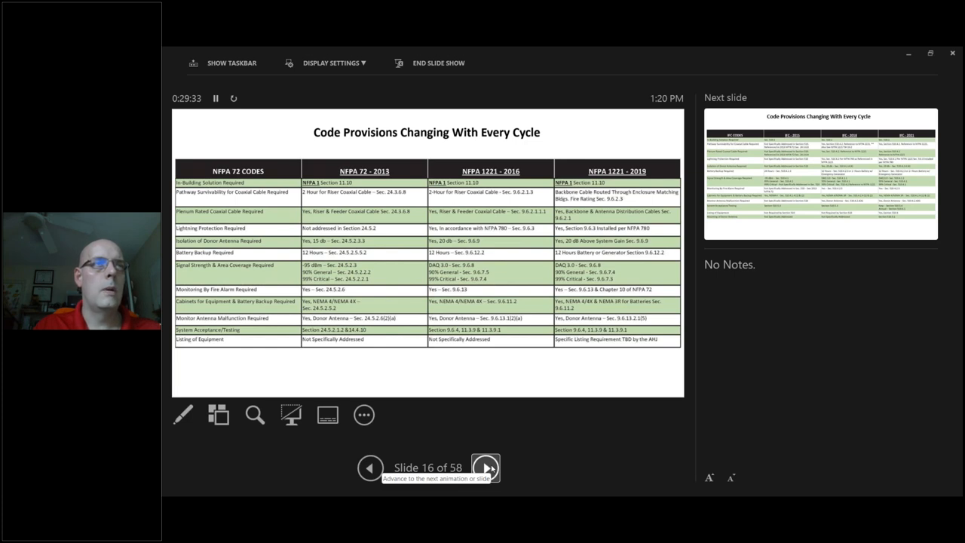
Advance past the IFC 2015/2018/2021 provisions table to slide 18, Frequencies Public Safety Radios.
click(485, 467)
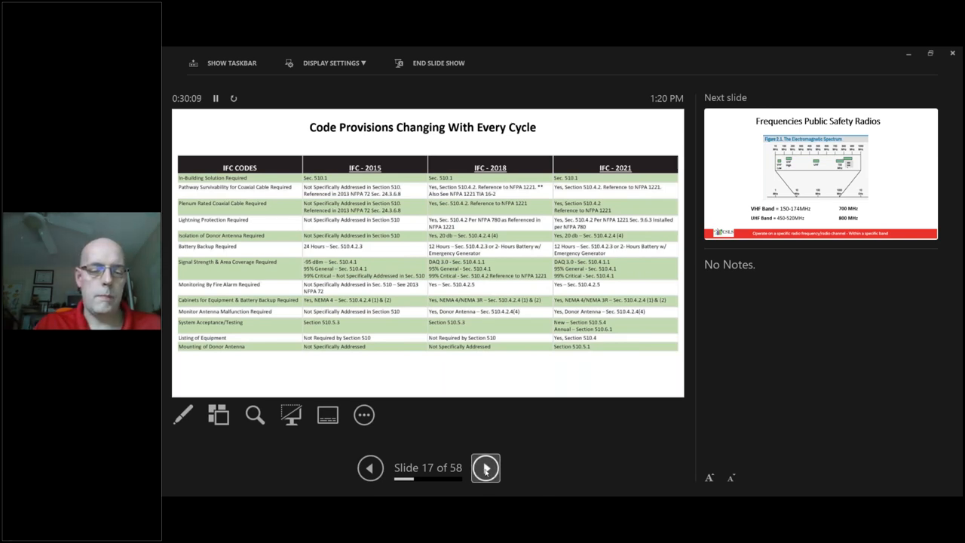
click(485, 468)
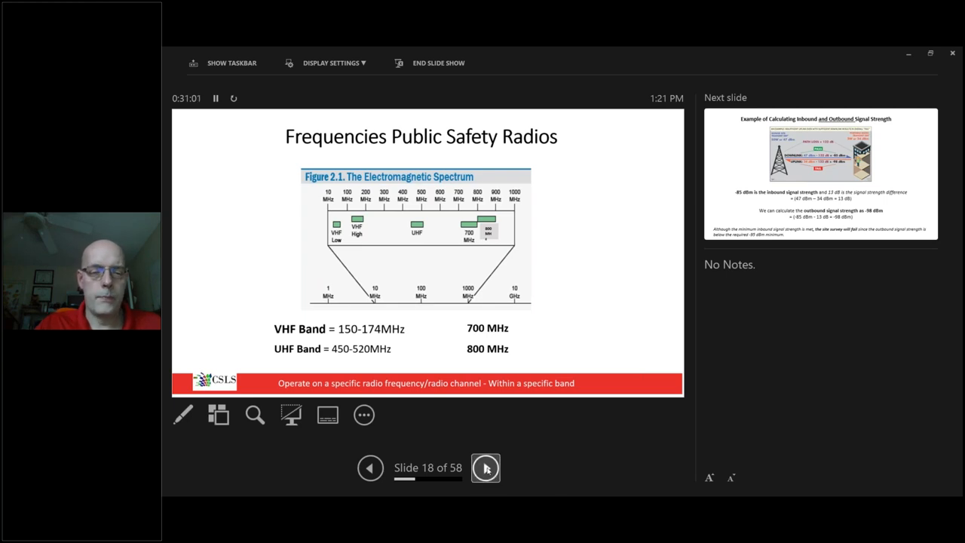
Advance to slide 19, the inbound and outbound signal strength calculation example.
click(485, 468)
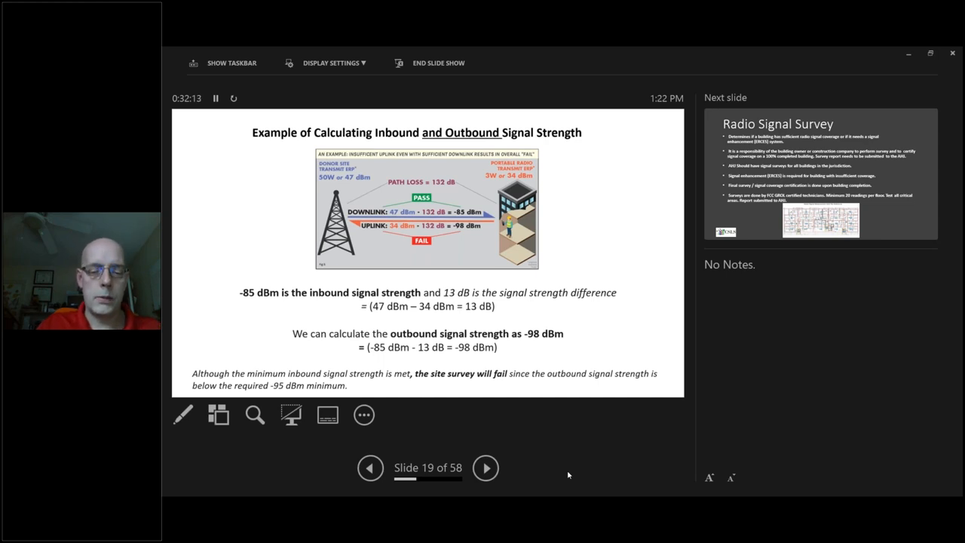
mouse_move(505, 457)
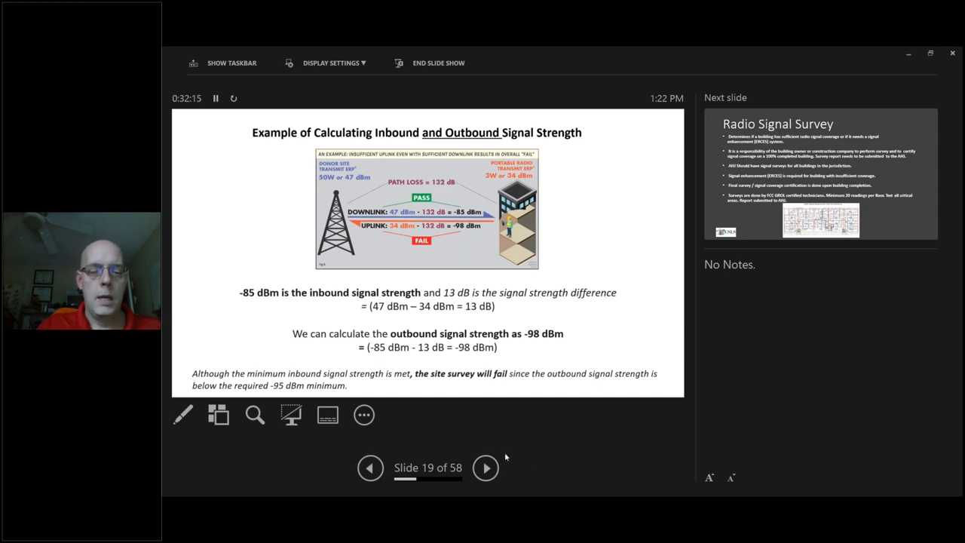
mouse_move(486, 467)
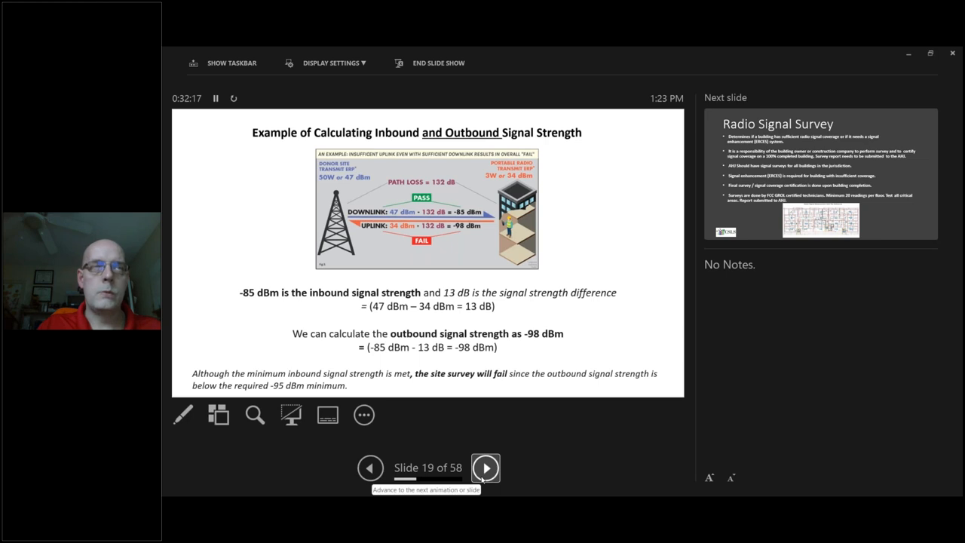
Advance to slide 20, Radio Signal Survey, on coverage surveys and certification.
click(485, 467)
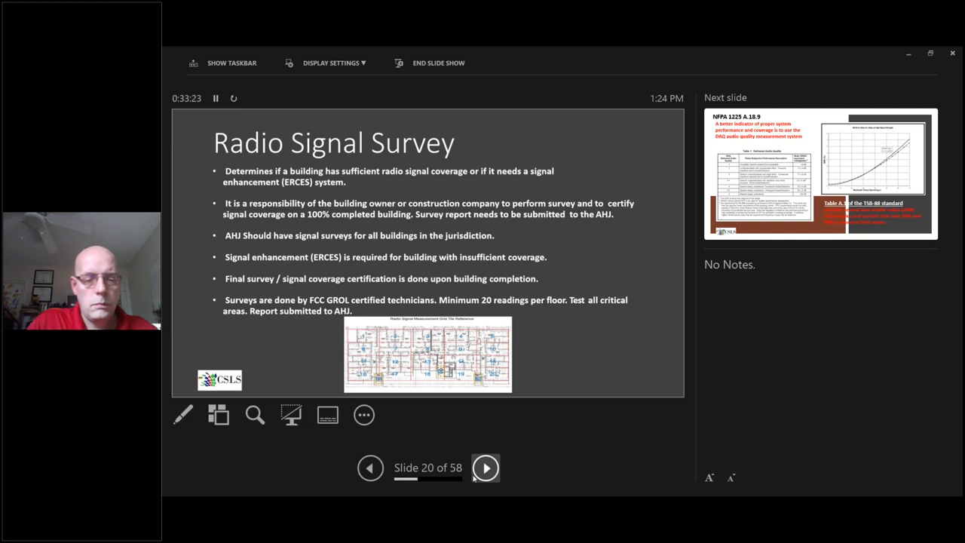
Advance to slide 21, NFPA 1225 A.18.9 on DAQ audio quality measurement.
click(486, 468)
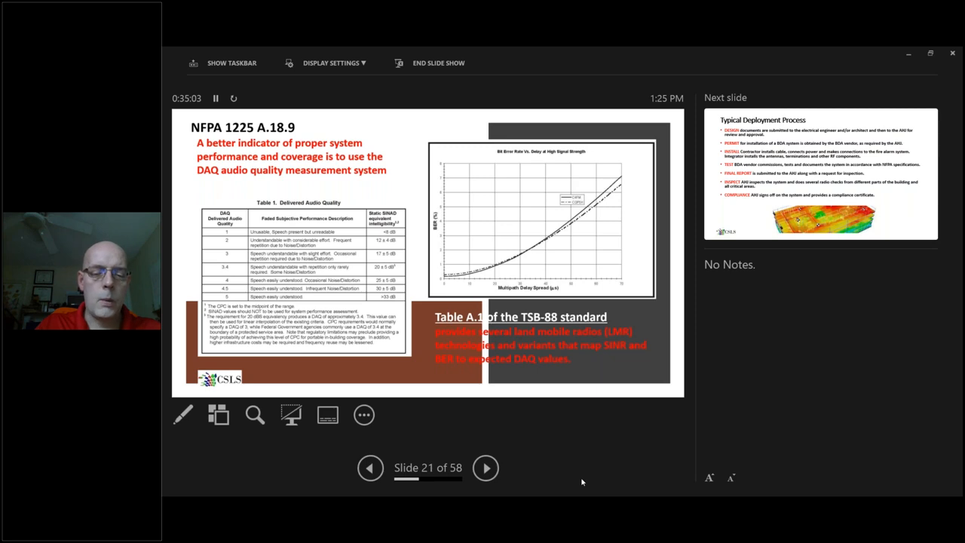
mouse_move(525, 463)
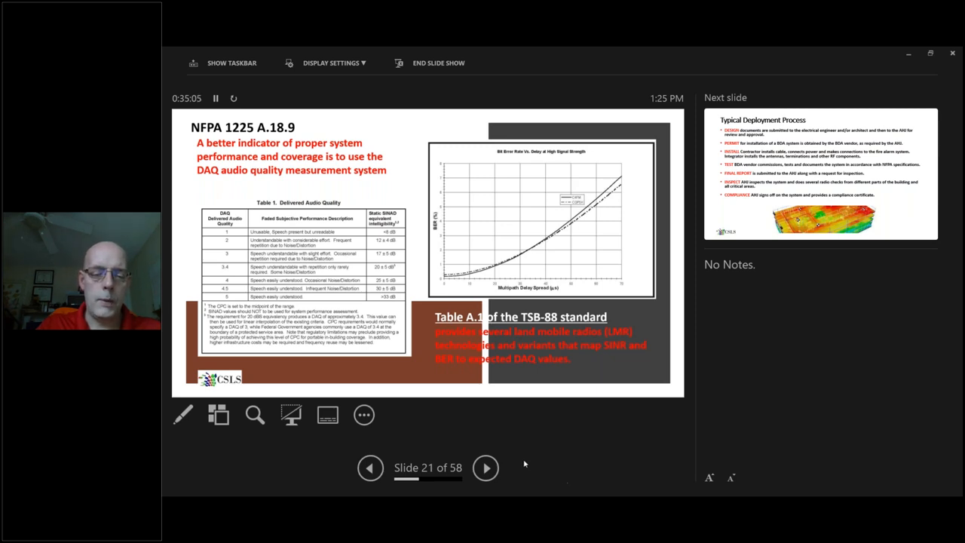
mouse_move(485, 468)
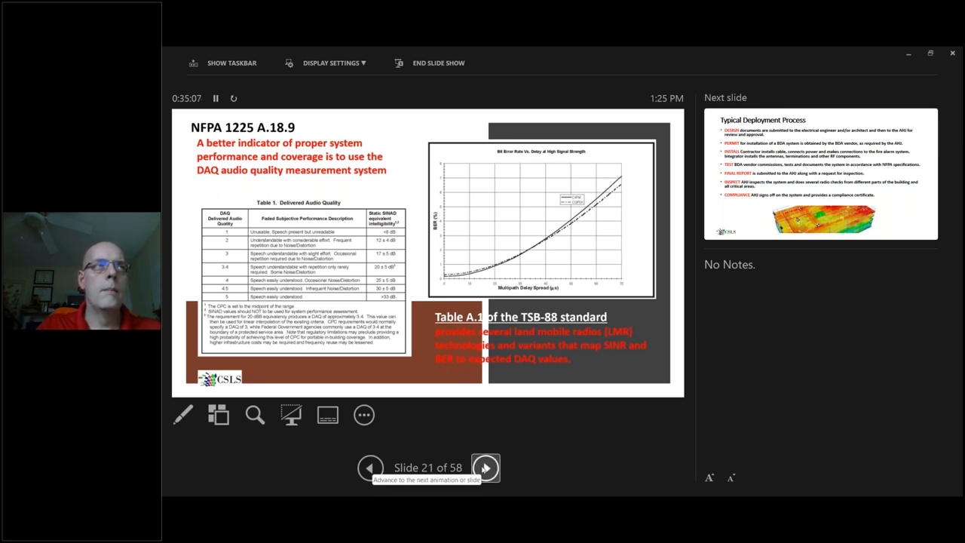
Advance to slide 22, Typical Deployment Process from BDA design to compliance.
click(486, 468)
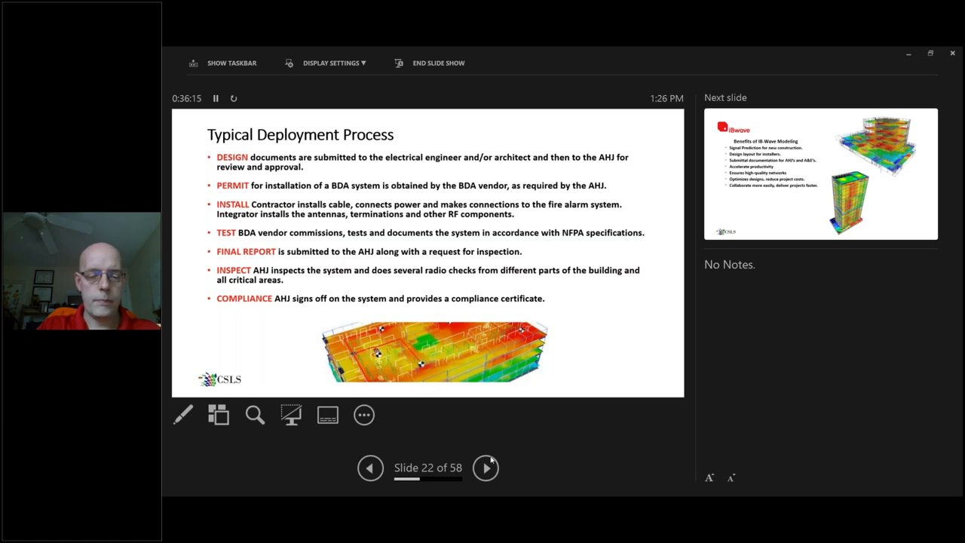
Advance to slide 23, the benefits of iBwave modeling for signal prediction.
click(485, 467)
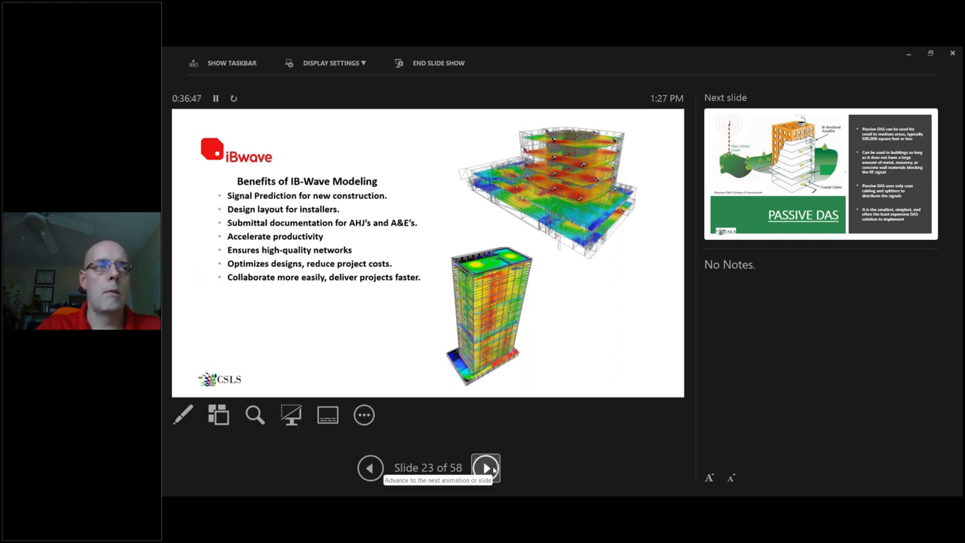
Advance to slide 24, Passive DAS, on coax-only distribution for smaller buildings.
click(485, 468)
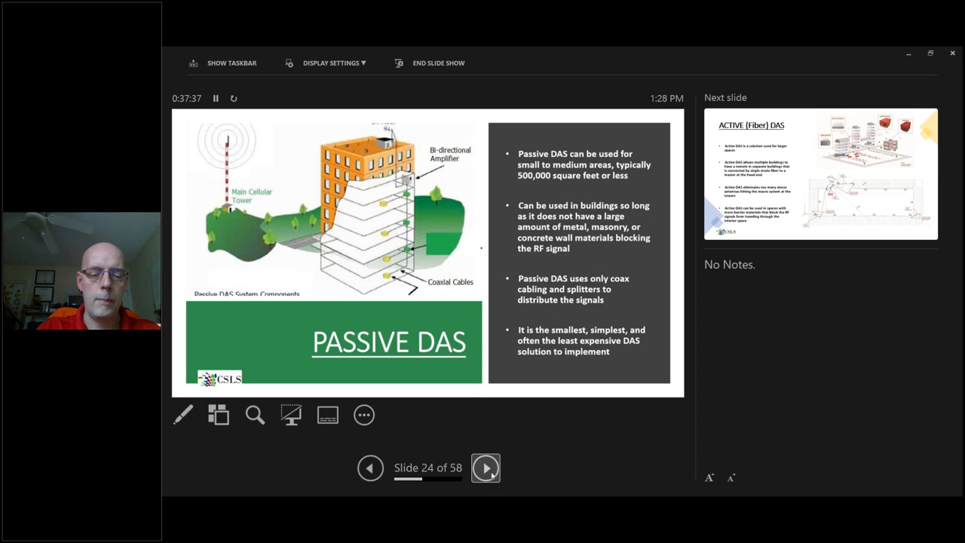
Advance to slide 25, Active (Fiber) DAS, for larger spaces and multiple buildings.
click(485, 467)
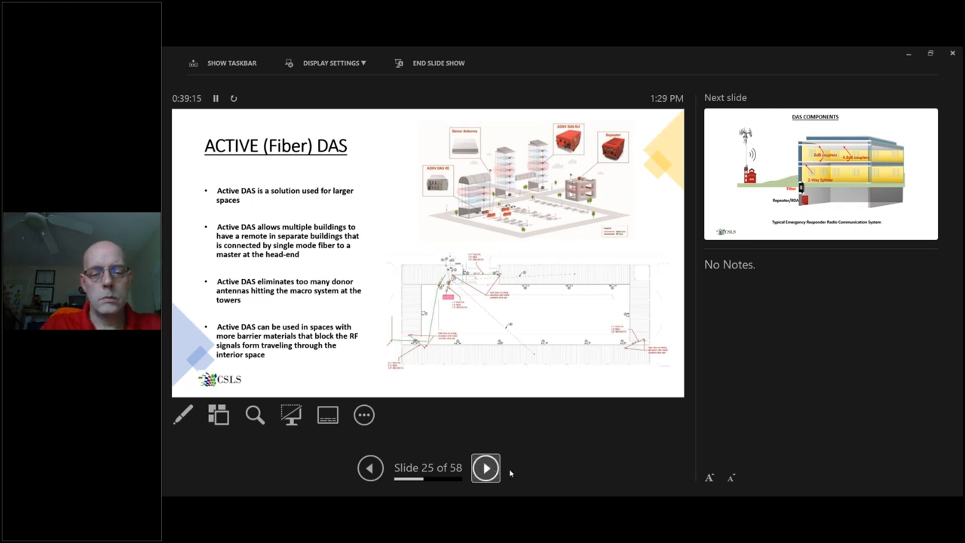
Advance to slide 26, DAS Components, and reveal the coaxial cable in the building diagram.
click(485, 468)
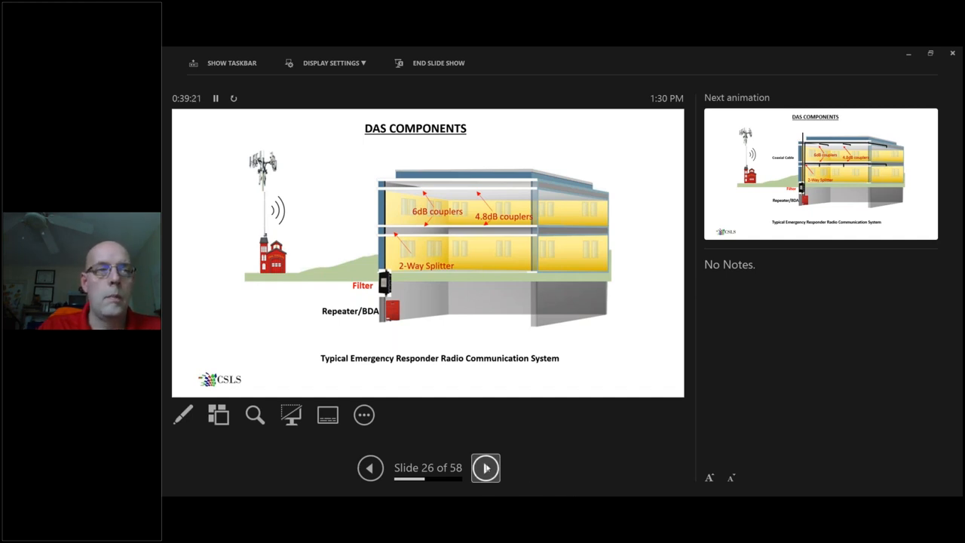
click(486, 468)
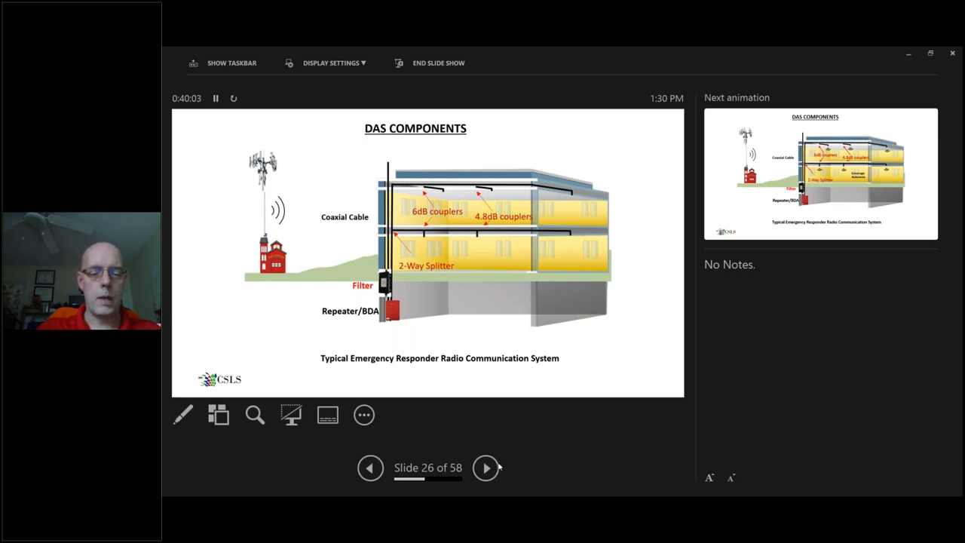
Reveal the coverage antennas and remaining DAS diagram parts, then advance to slide 27, BDA.
click(486, 467)
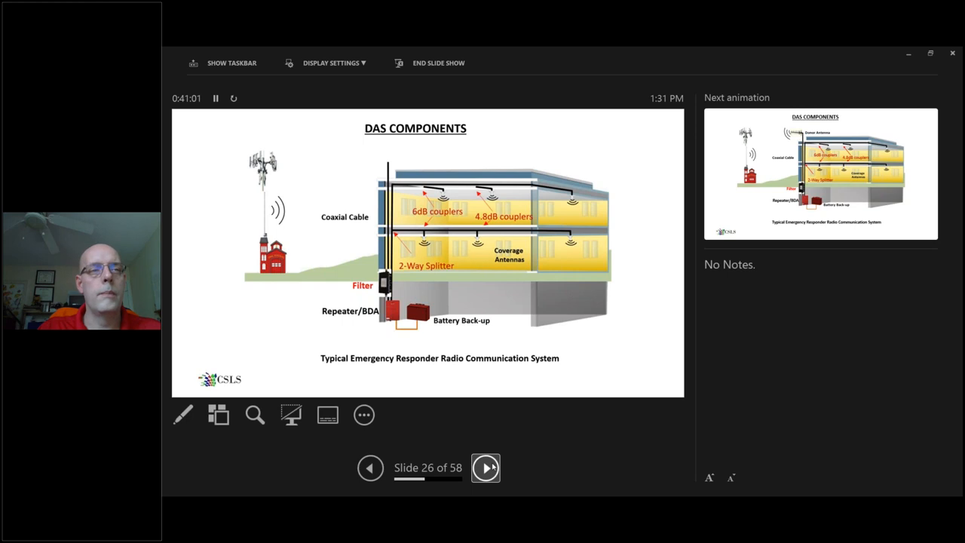
click(486, 467)
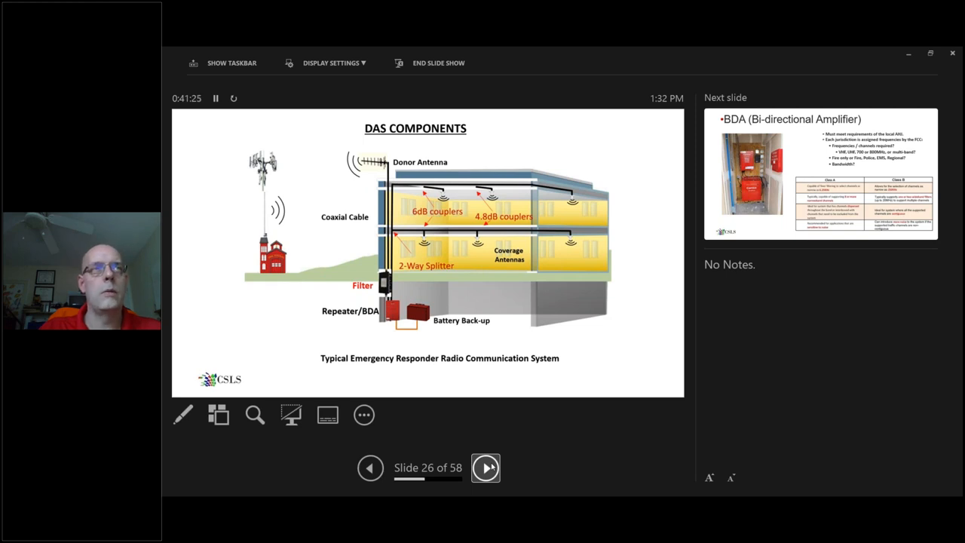
click(486, 468)
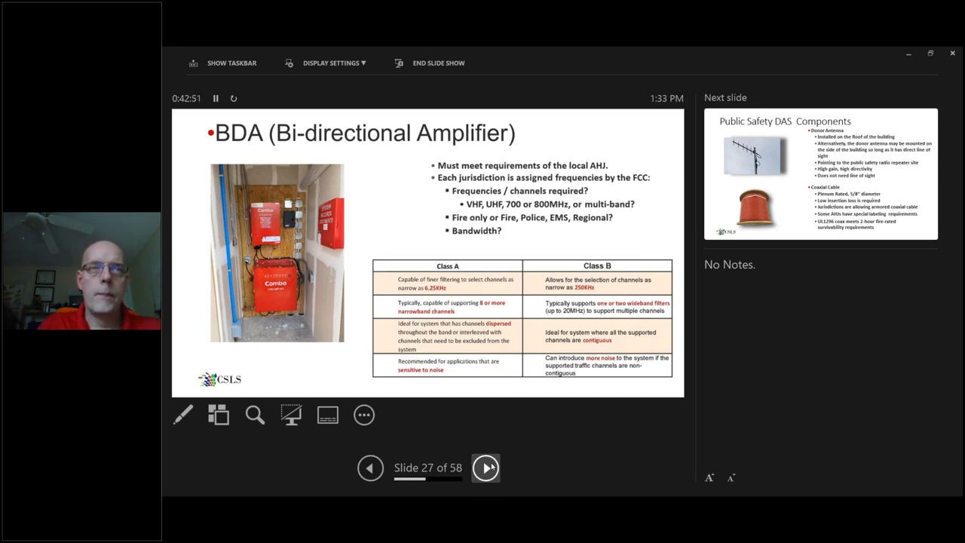
Advance from slide 27 to slide 28, Public Safety DAS Components on donor antennas and coax.
click(486, 467)
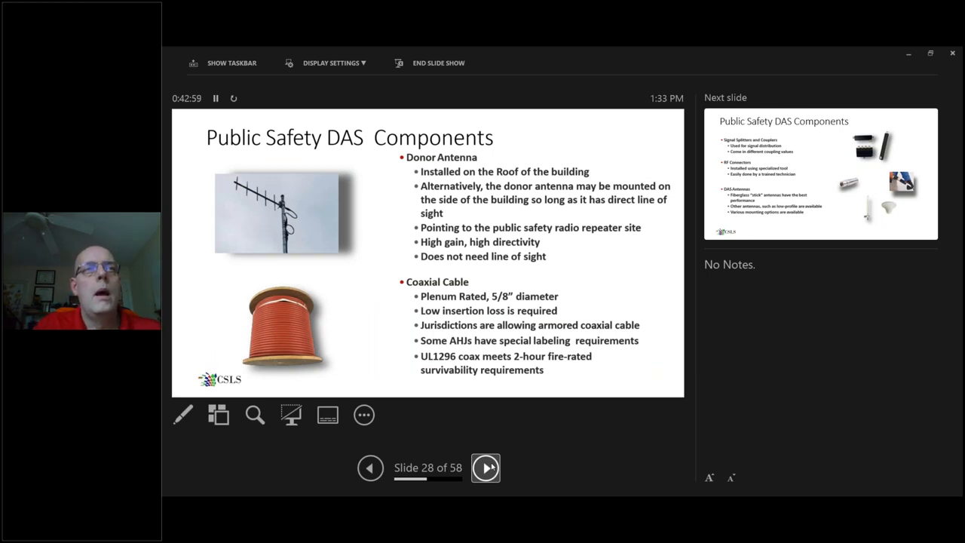
Advance through slide 29 on splitters and connectors to slide 30 on battery backup.
click(485, 468)
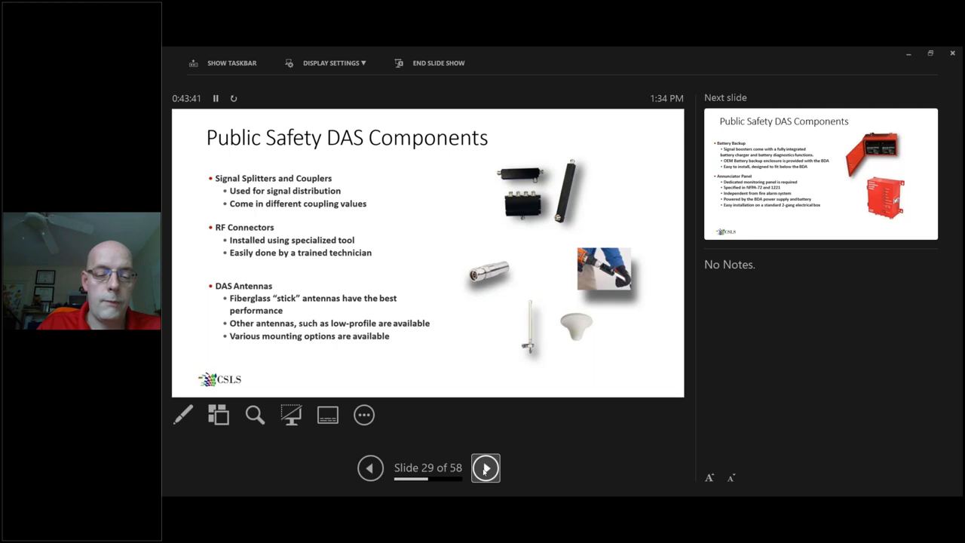
click(486, 467)
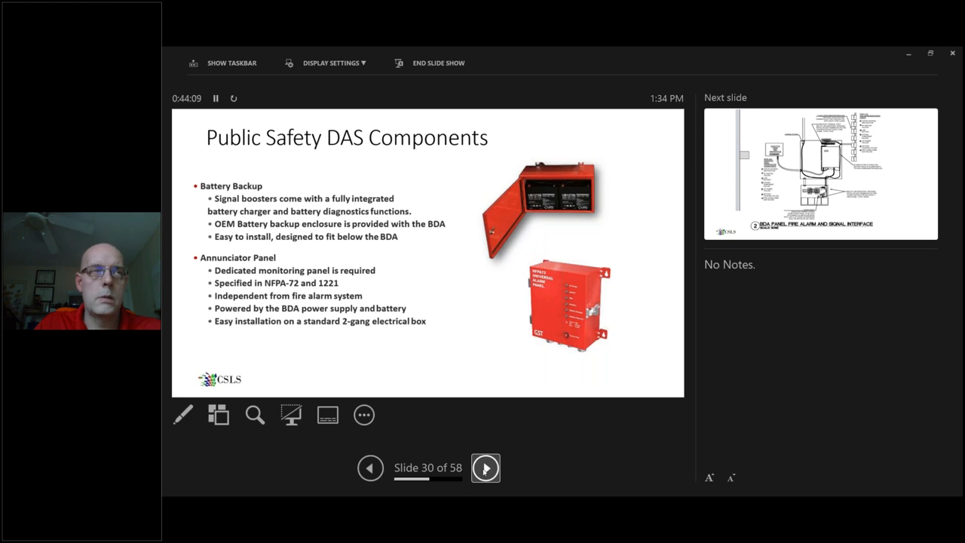
Advance through slide 31's fire alarm interface drawing to slide 32, the BDA riser diagram.
click(485, 467)
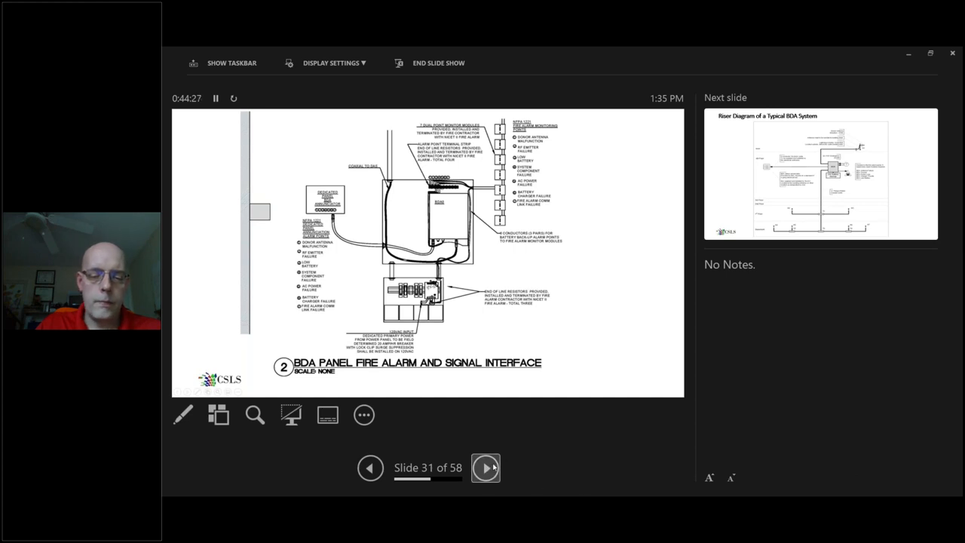
click(485, 468)
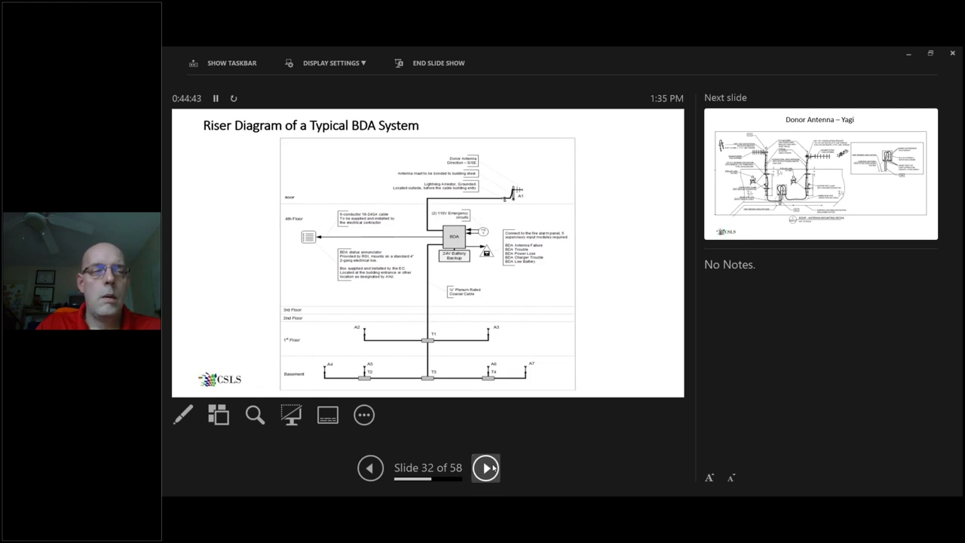
Advance through slide 33's Yagi antenna drawing to slide 34, Yagi donor antenna product data.
click(486, 468)
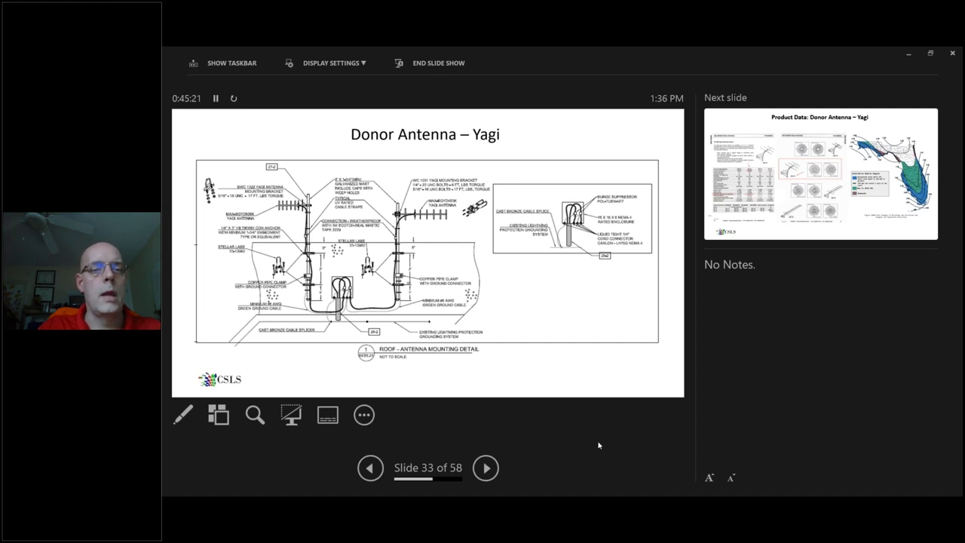
mouse_move(486, 467)
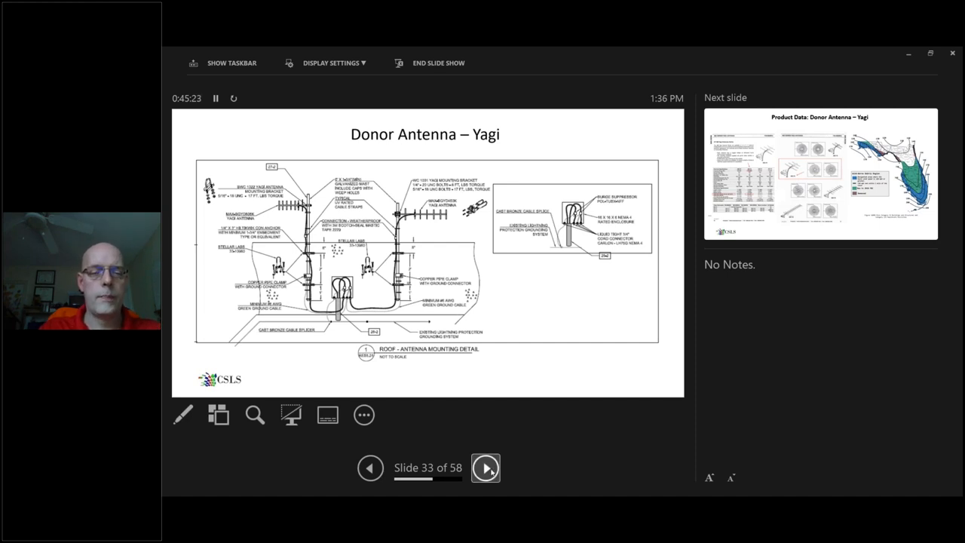
click(485, 468)
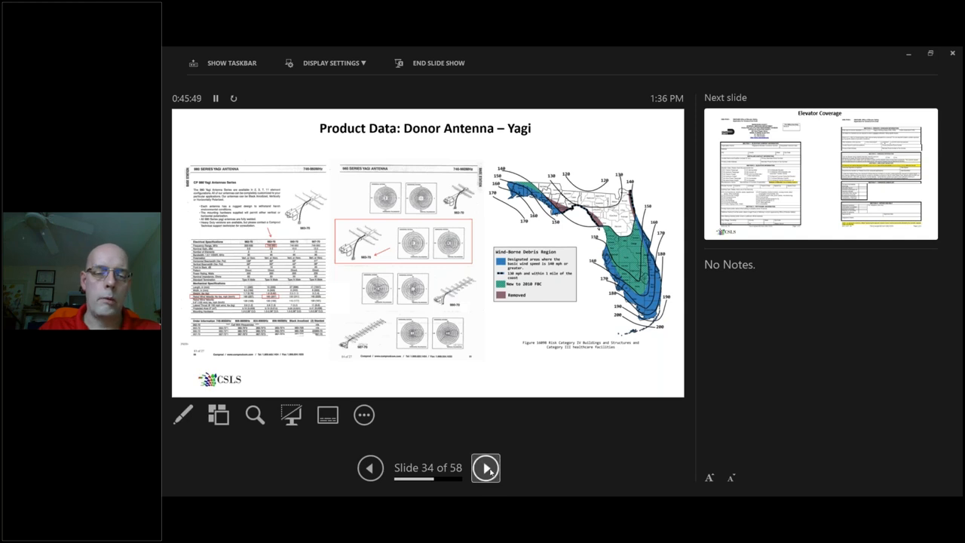
Advance through slide 35, Elevator Coverage, to slide 36, Elevator Hoistway Coverage.
click(485, 467)
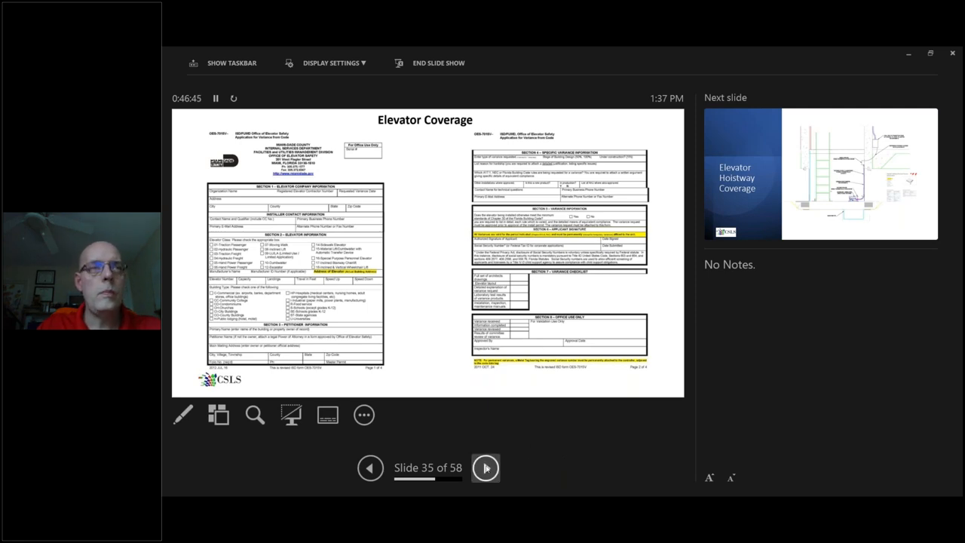
click(486, 467)
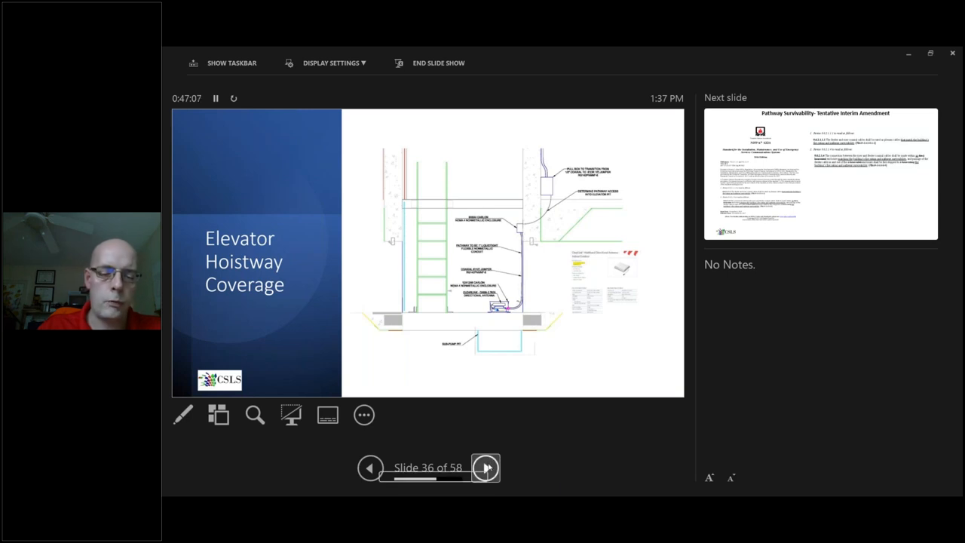
Advance through the Pathway Survivability amendment slide to slide 38, Inspection Check List.
click(485, 467)
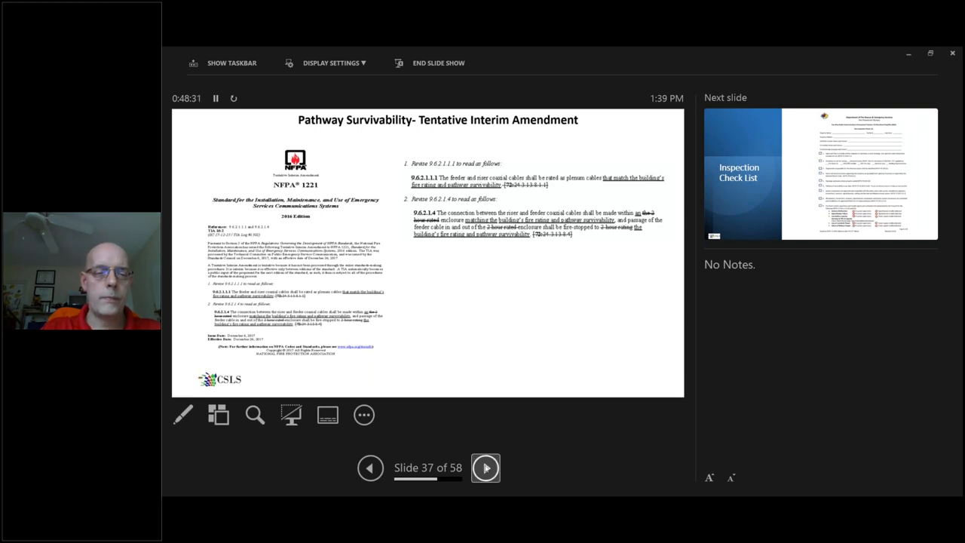
click(485, 467)
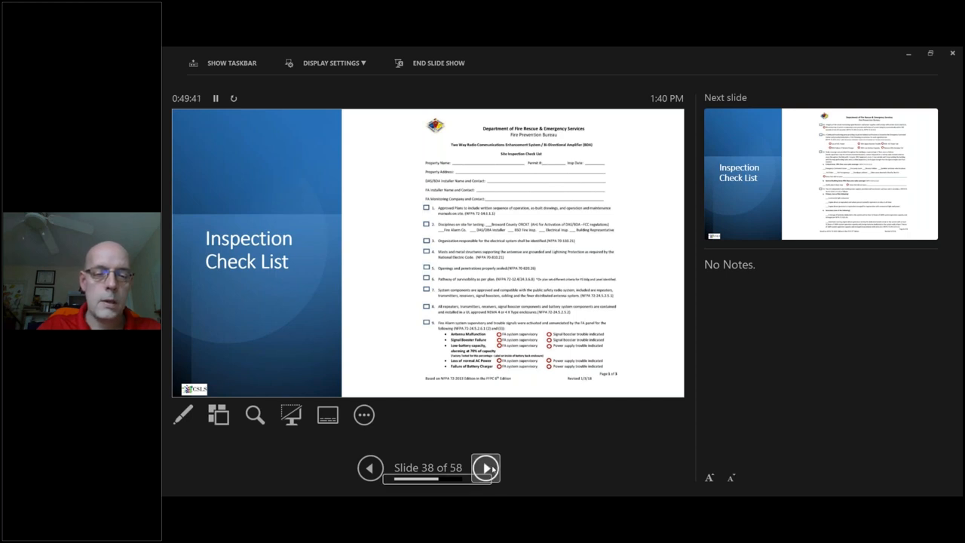
Advance through checklist slides 39 and 40 to slide 41, AHJ Concerns About ERRCS.
click(486, 467)
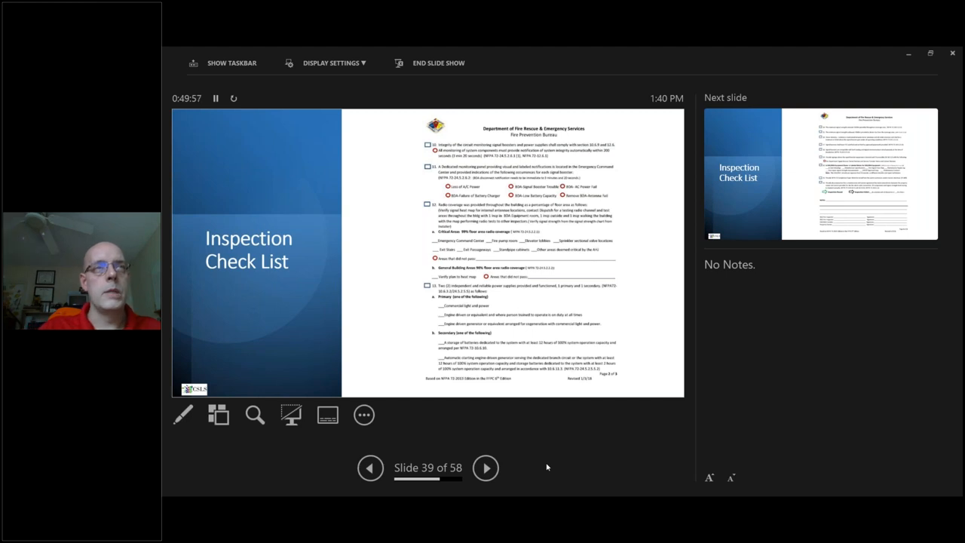
mouse_move(495, 483)
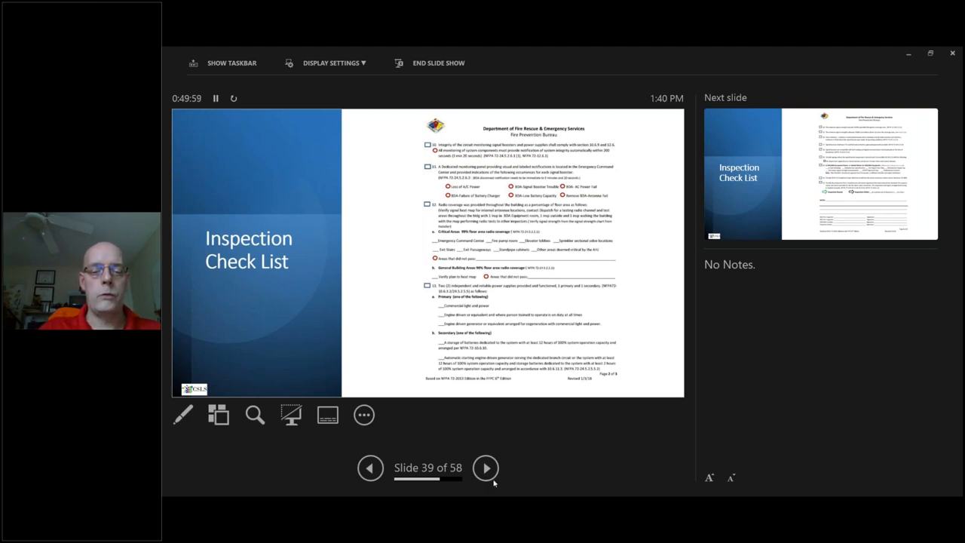
click(486, 468)
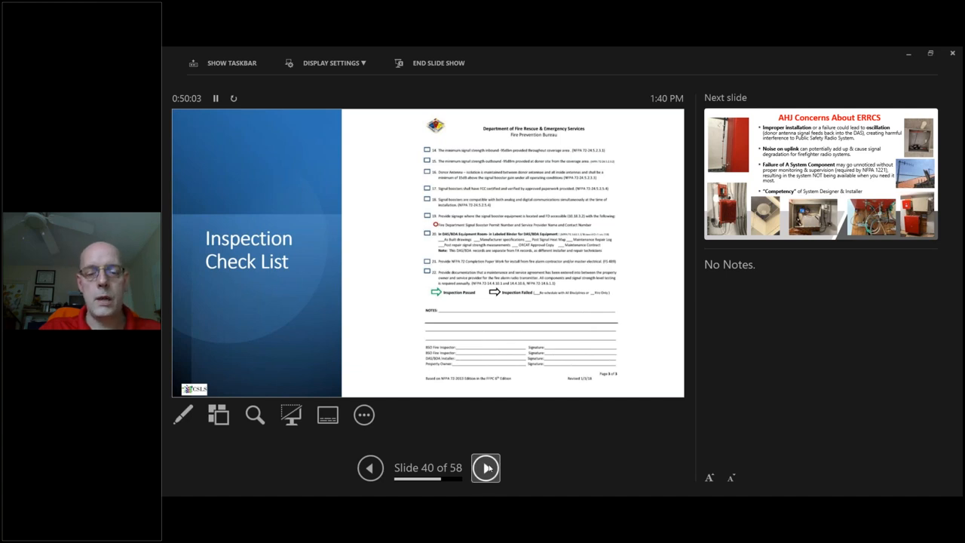
click(485, 467)
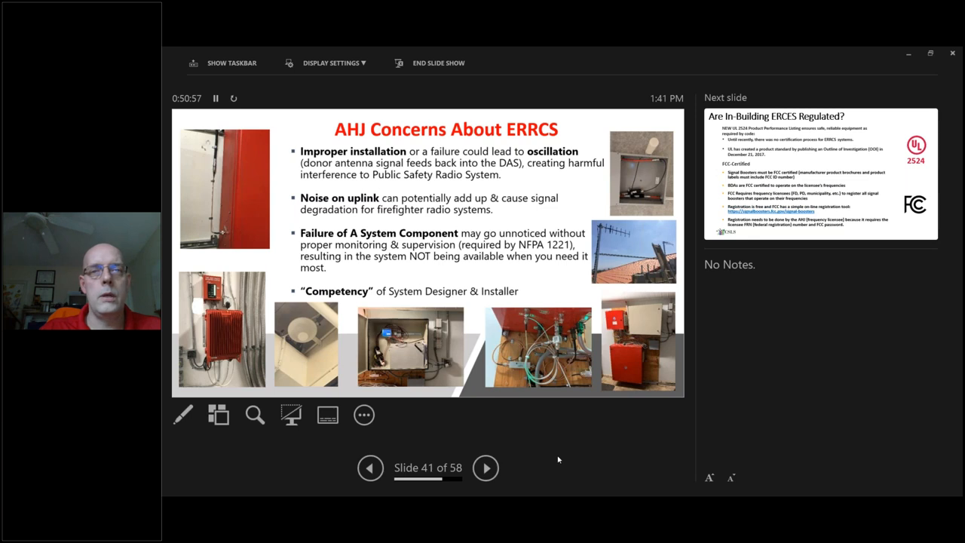
mouse_move(472, 432)
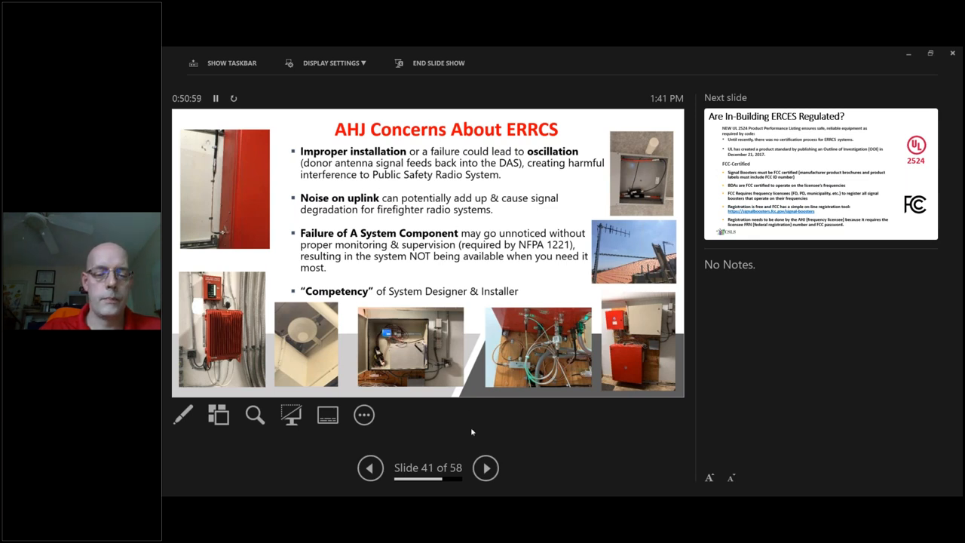
Advance from slide 41 to slide 42 on UL 2524 listing and FCC certification.
click(485, 467)
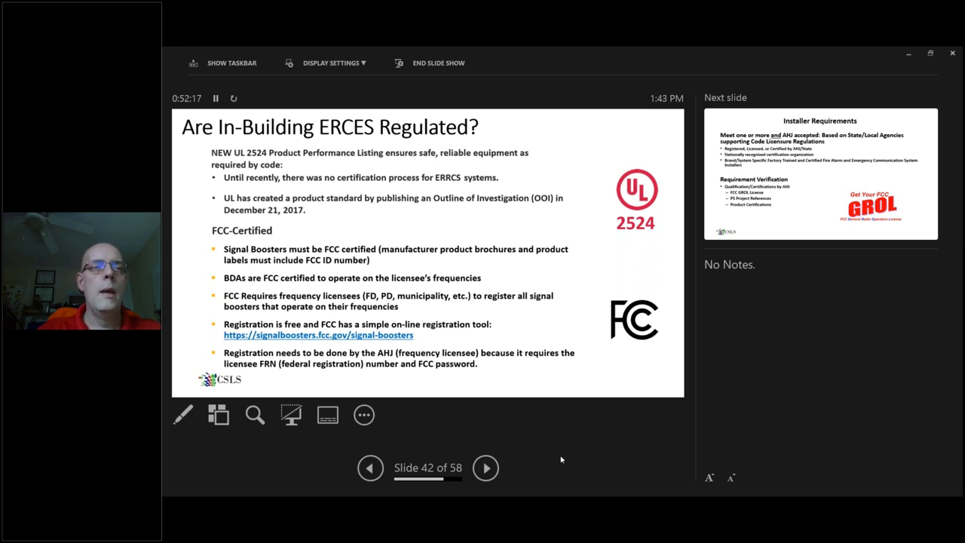
mouse_move(530, 475)
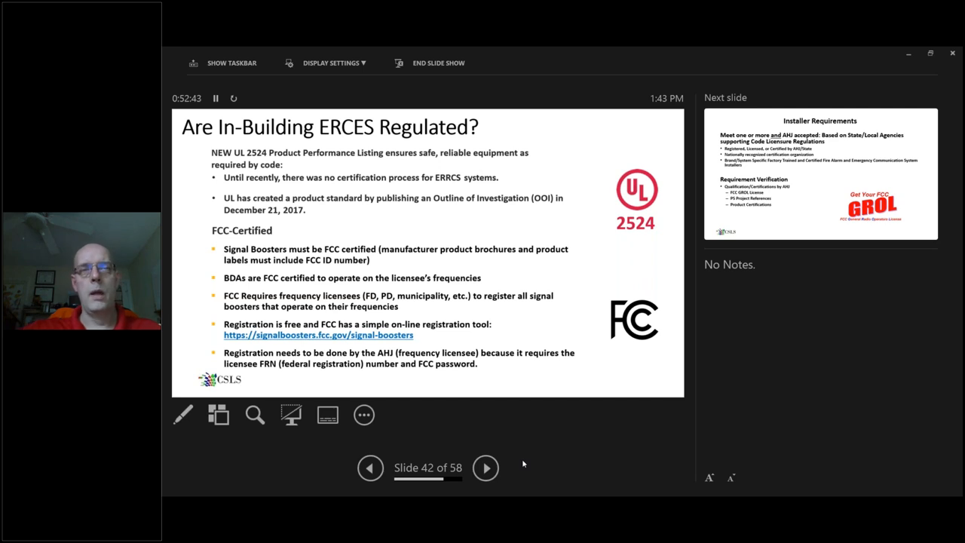
mouse_move(518, 462)
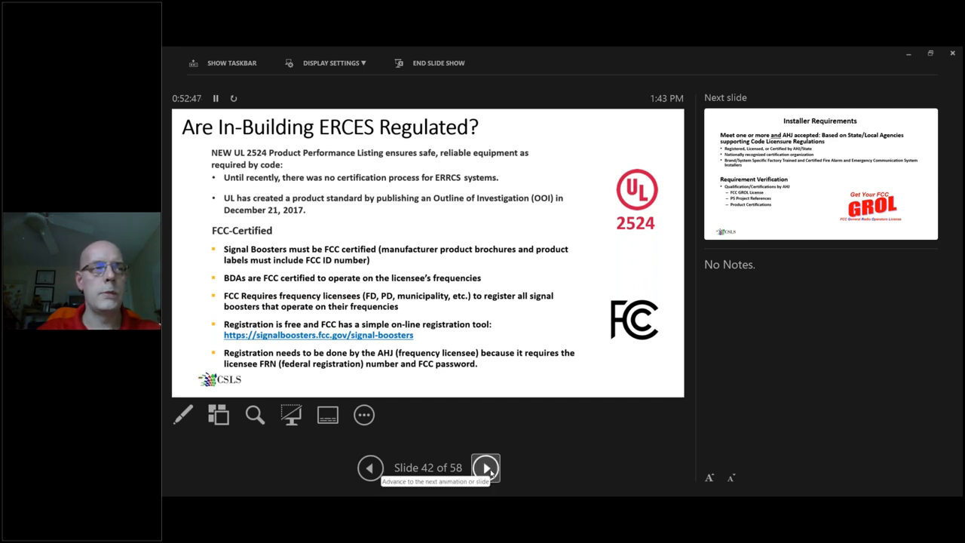
Advance from ERCES regulation slide 42 to the Installer Requirements slide 43.
click(486, 468)
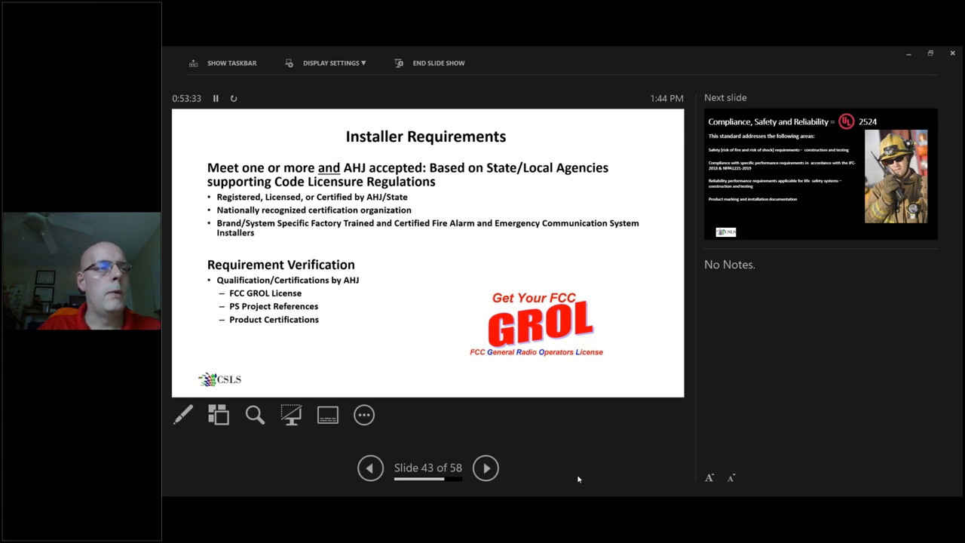
mouse_move(410, 457)
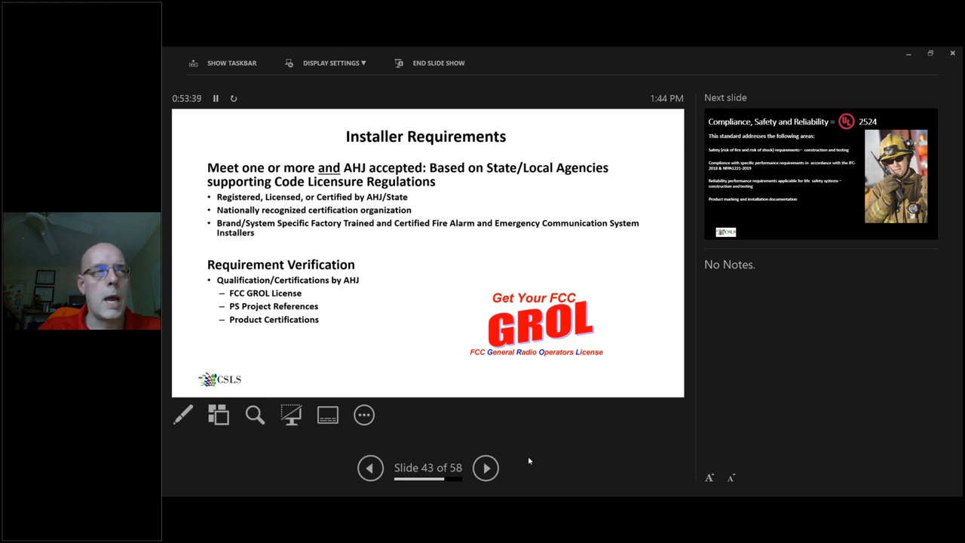
mouse_move(485, 467)
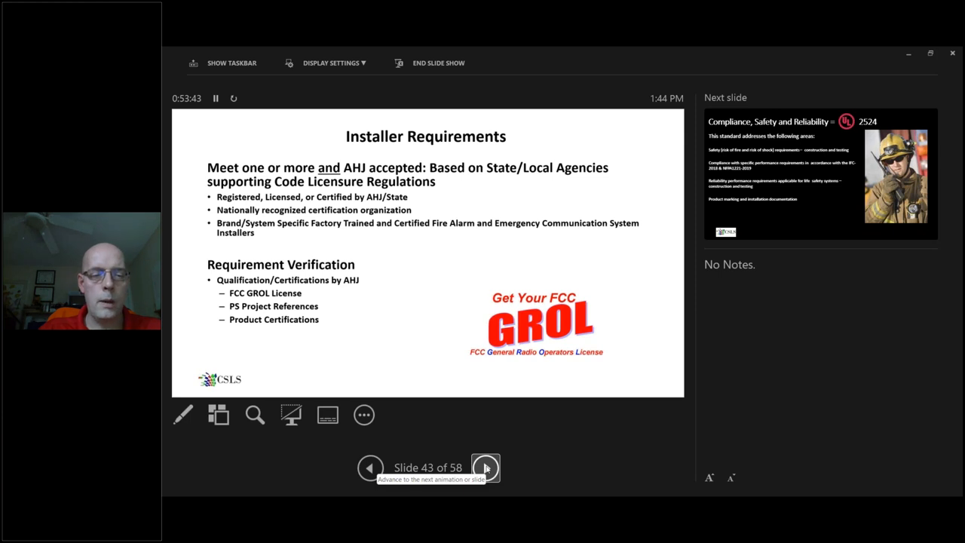
Advance through the UL 2524 compliance slide 44 to the listed-system slide 45.
click(486, 467)
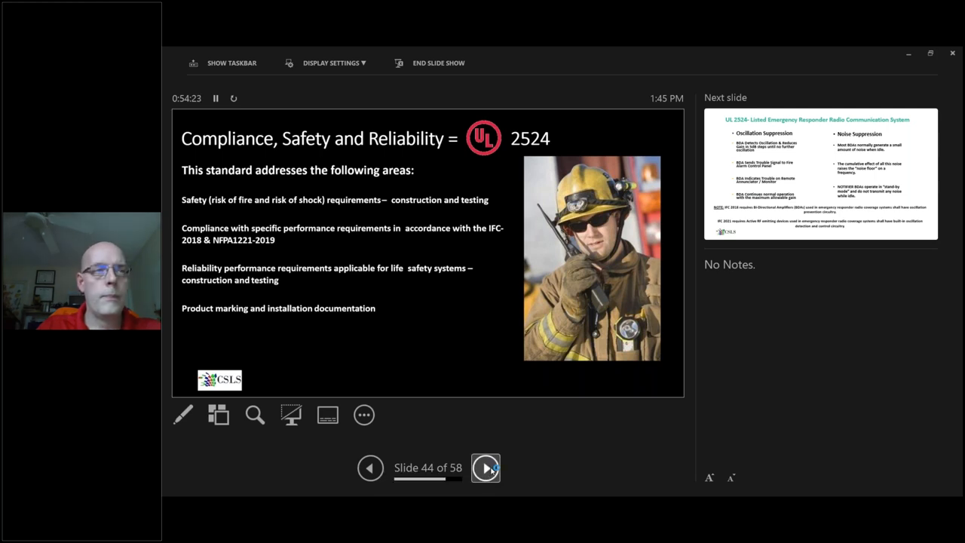
click(485, 467)
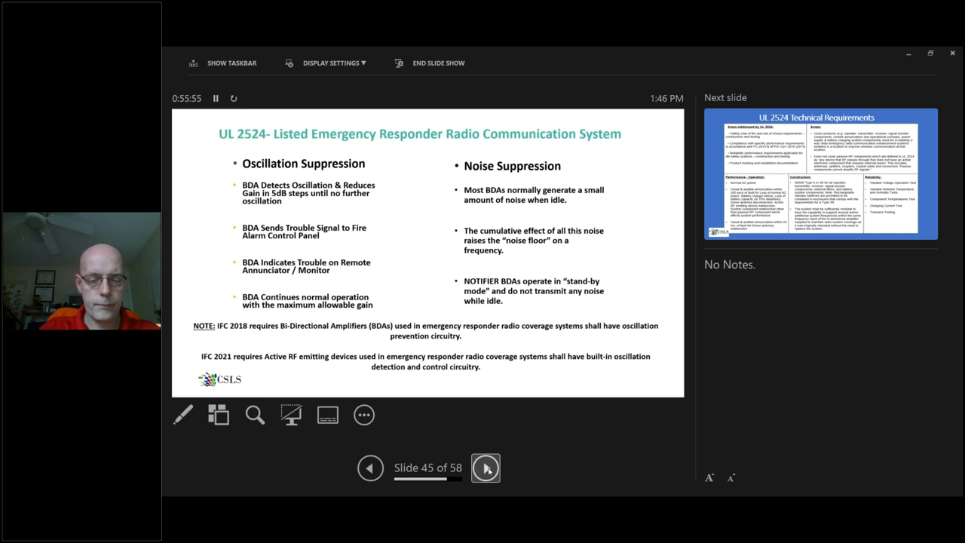
Advance past slide 45 to slide 46, UL 2524 Technical Requirements.
click(486, 467)
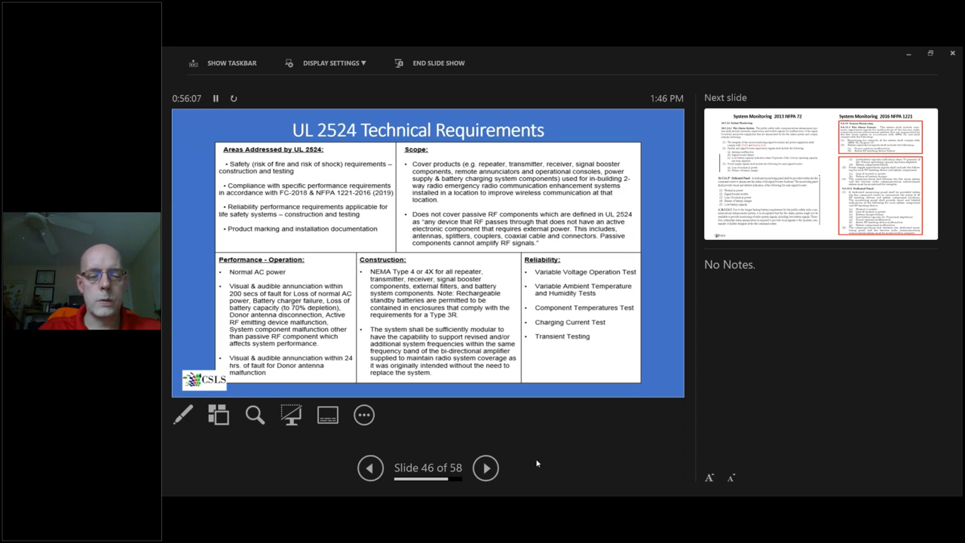
Advance through the NFPA 72 vs 1221 monitoring comparison to slide 48, ERRC system monitoring.
click(486, 468)
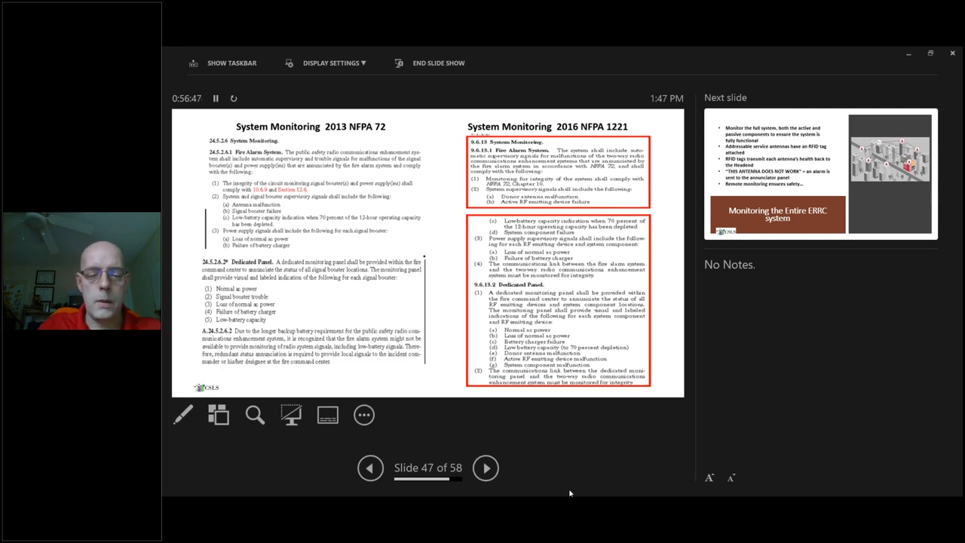
click(485, 468)
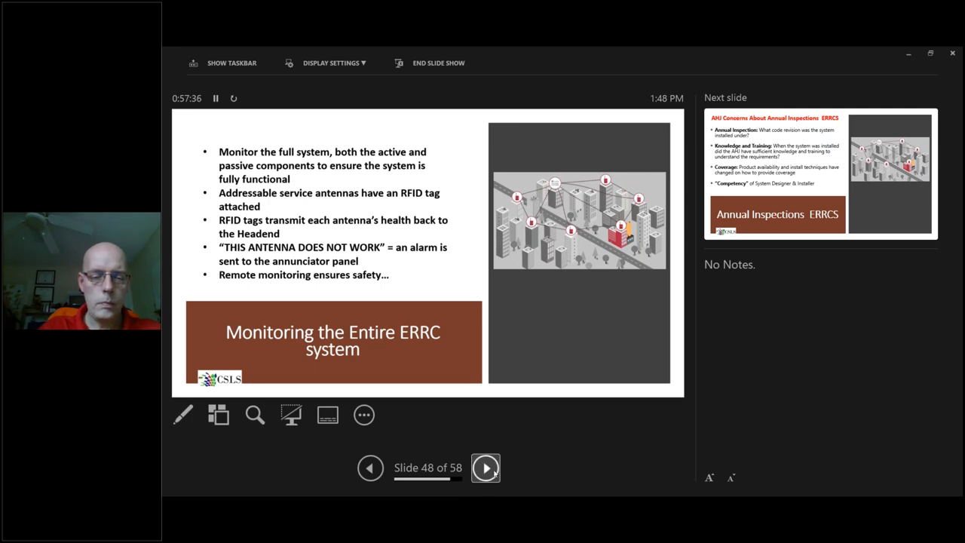
Show slide 49, AHJ Concerns About Annual Inspections ERRCS.
click(485, 467)
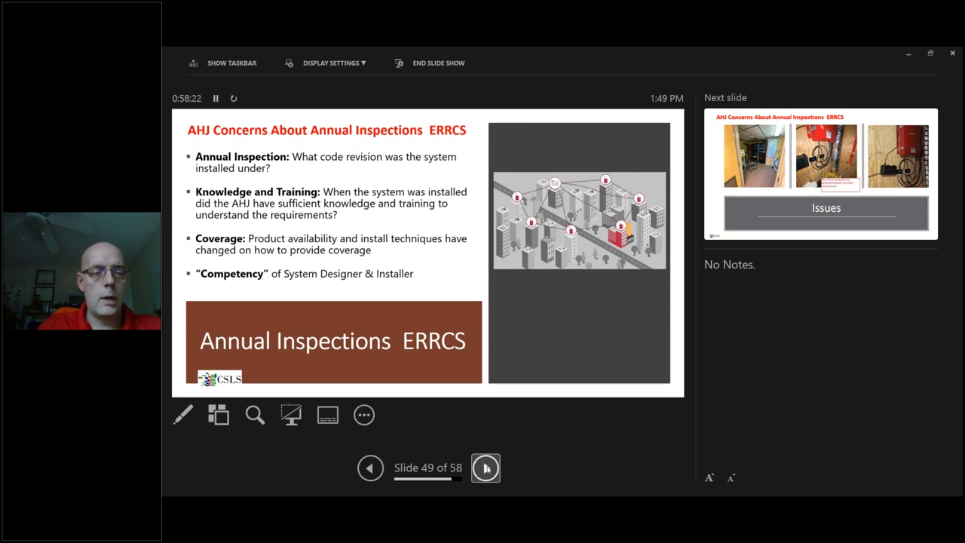
Advance through slide 50's splitter photos to slide 51's firestopping and battery Issues photos.
click(485, 467)
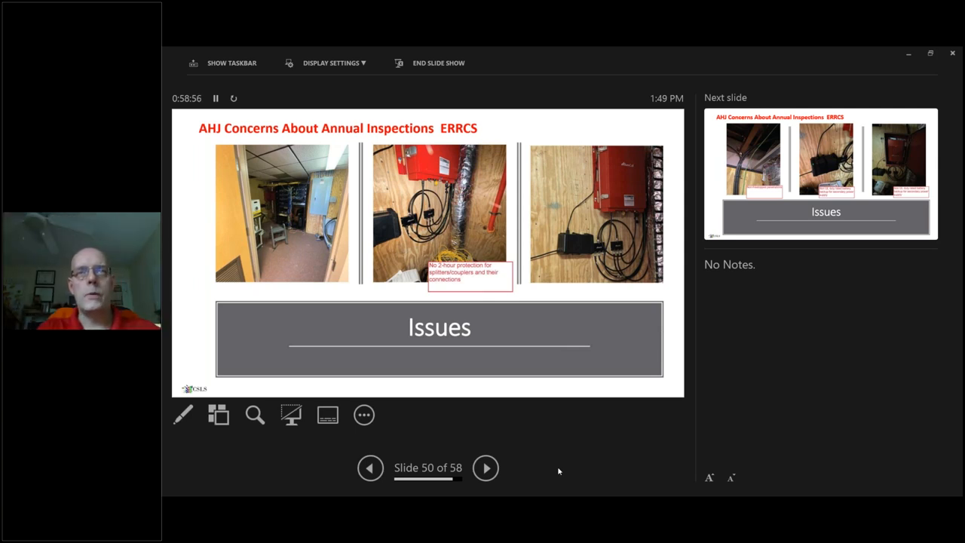
mouse_move(530, 474)
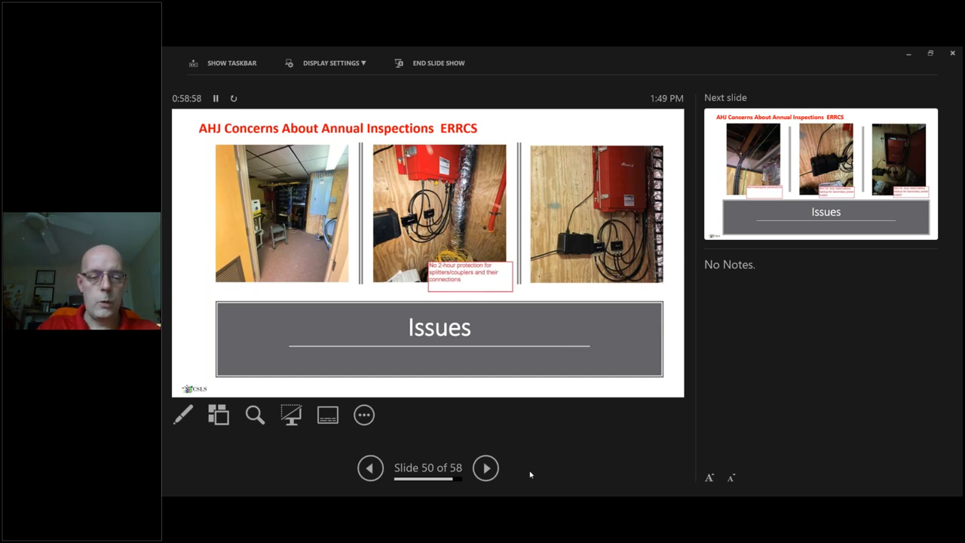
click(486, 467)
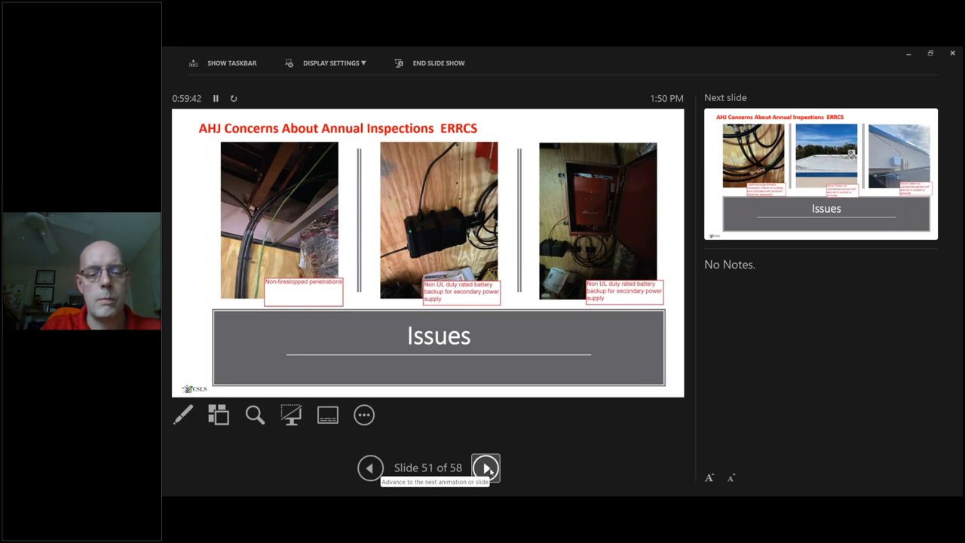
Show slide 52, Issues photos of surge arrestor and rooftop donor cable.
click(486, 467)
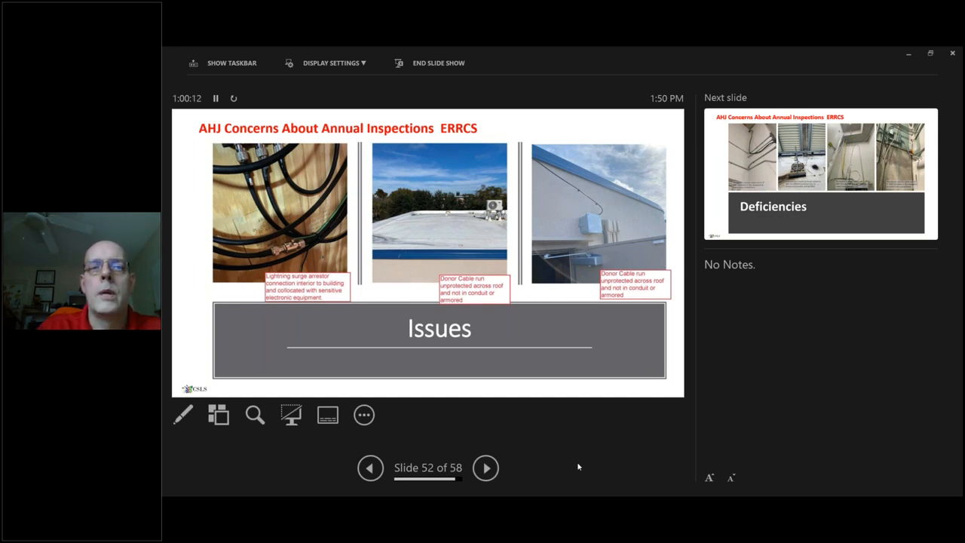
Show slide 53, Deficiencies with backbone coax not in conduit.
click(485, 467)
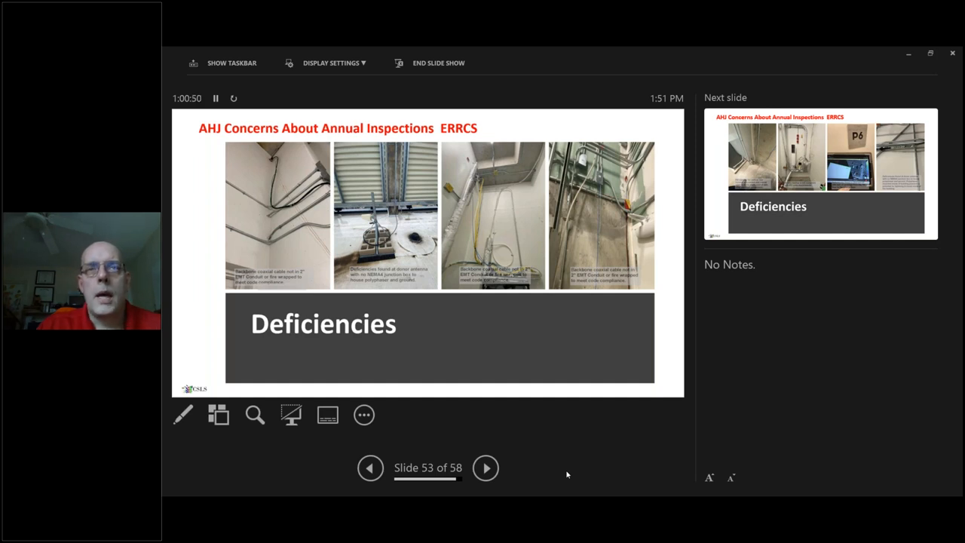
mouse_move(527, 429)
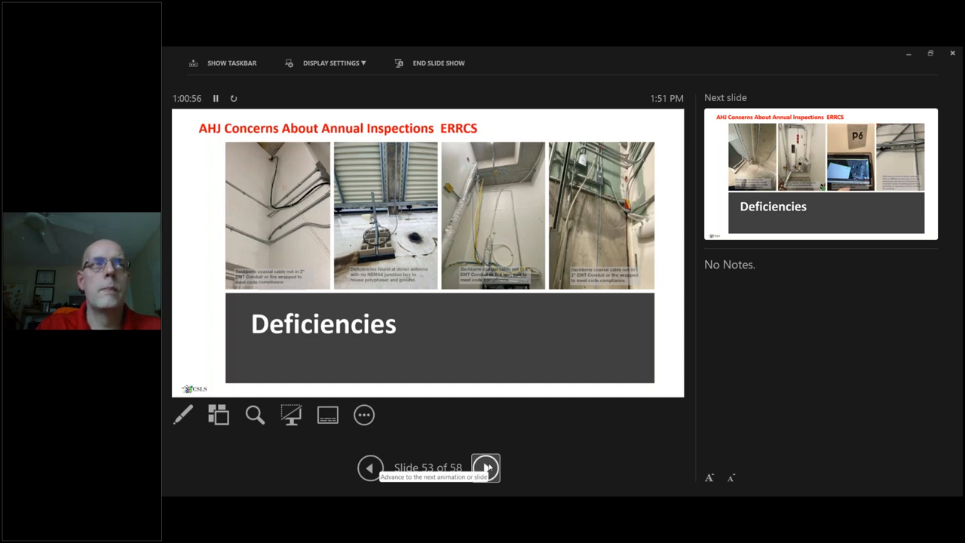
Show slide 54, Deficiencies including battery backup and stairwell coverage photos.
click(485, 467)
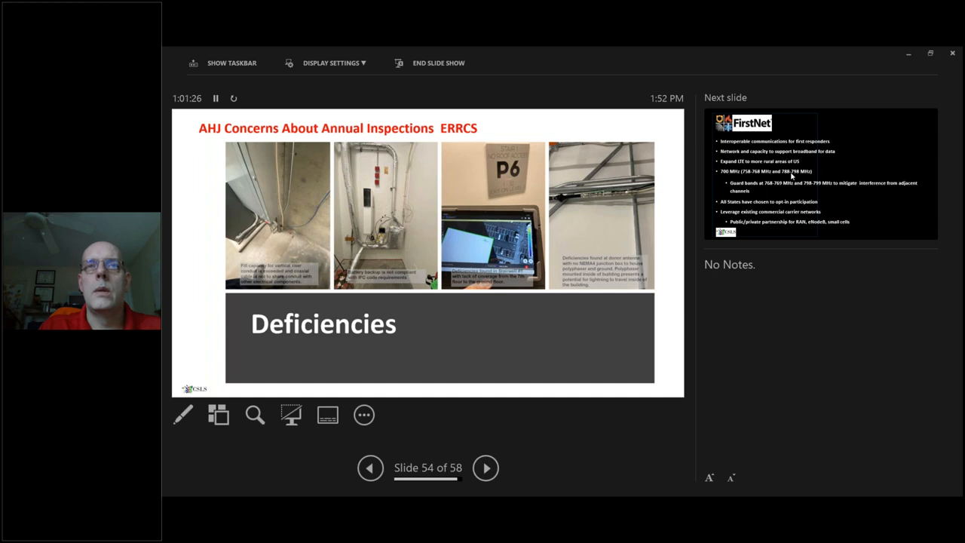
mouse_move(468, 434)
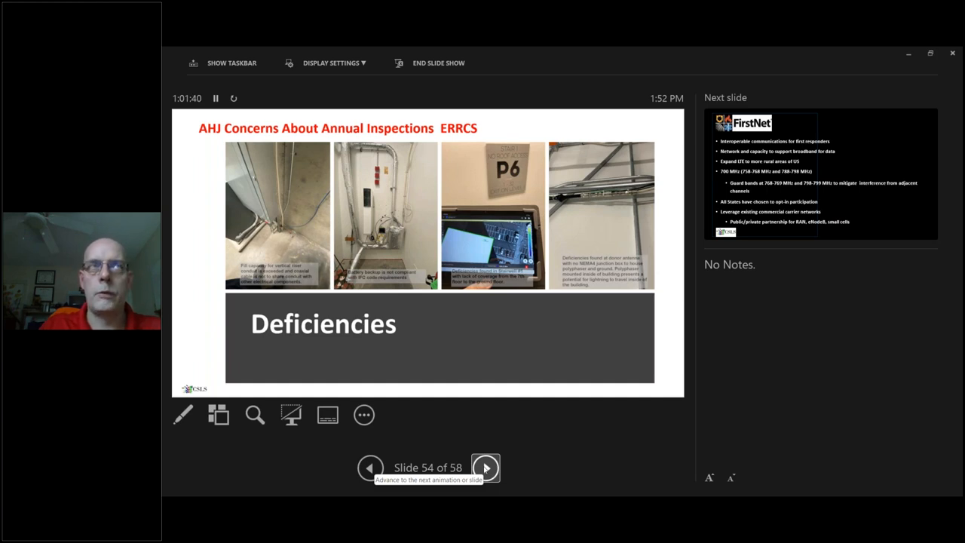
Show slide 55, FirstNet interoperable communications and 700 MHz bands.
click(485, 467)
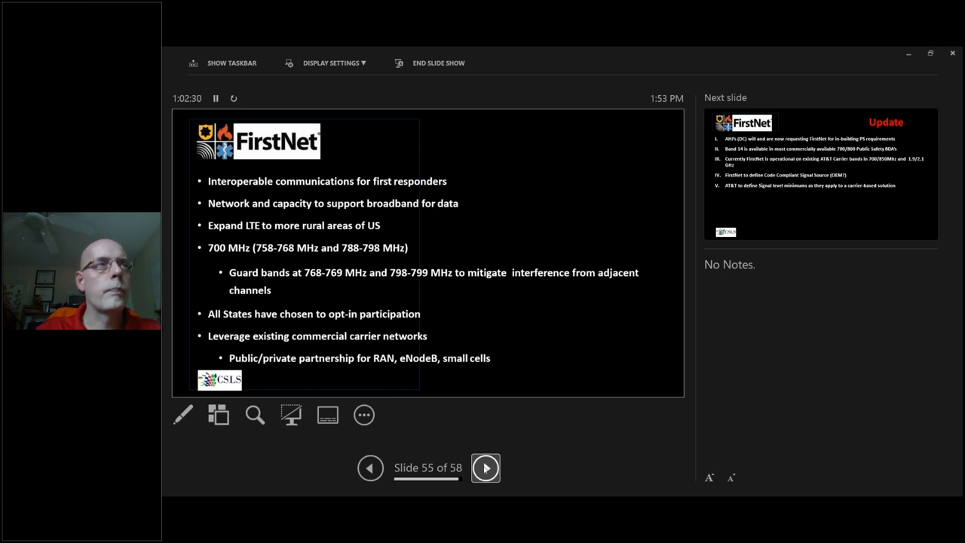
Advance the slideshow to slide 56, FirstNet Update on AHJ requests and Band 14.
click(485, 467)
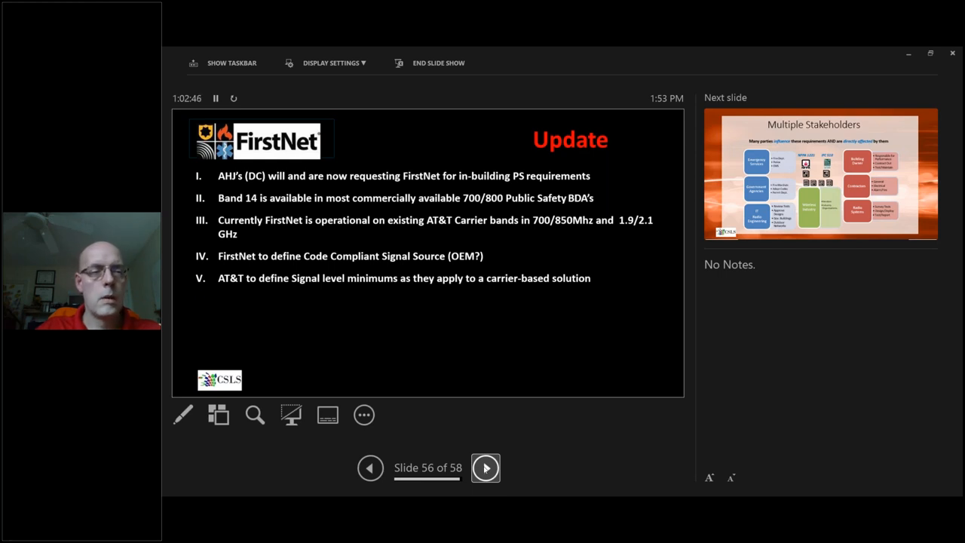
Advance past Multiple Stakeholders (57) to the thank-you contact slide 58, then to the end of the show.
click(485, 468)
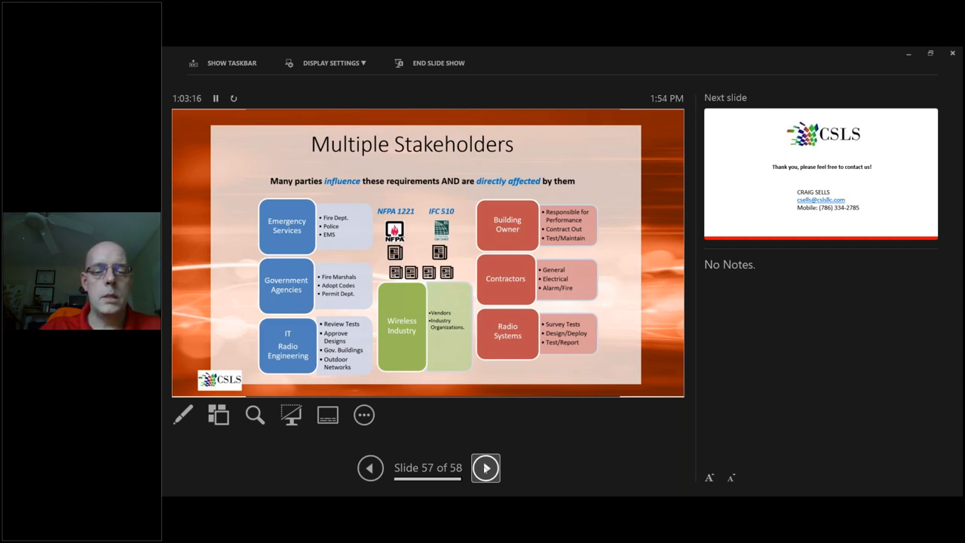
click(485, 467)
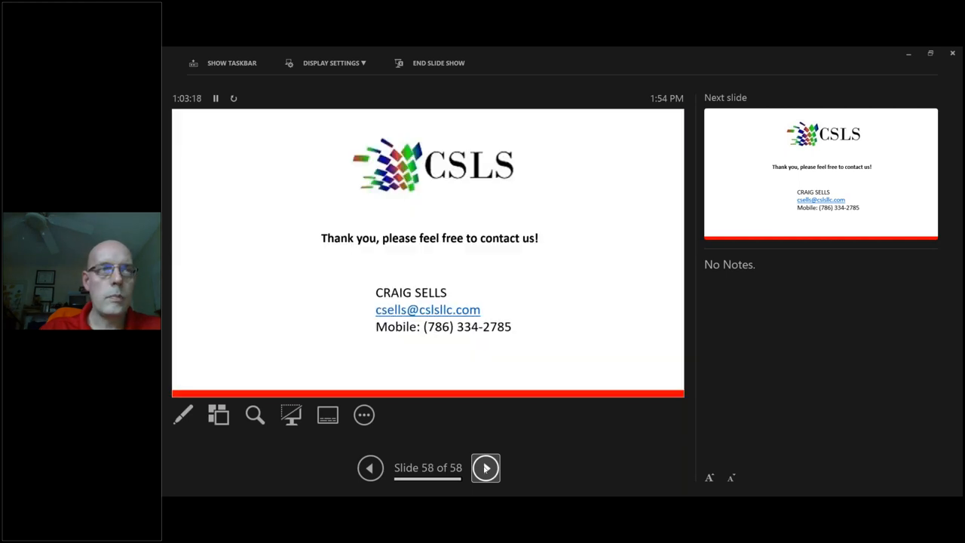
click(485, 467)
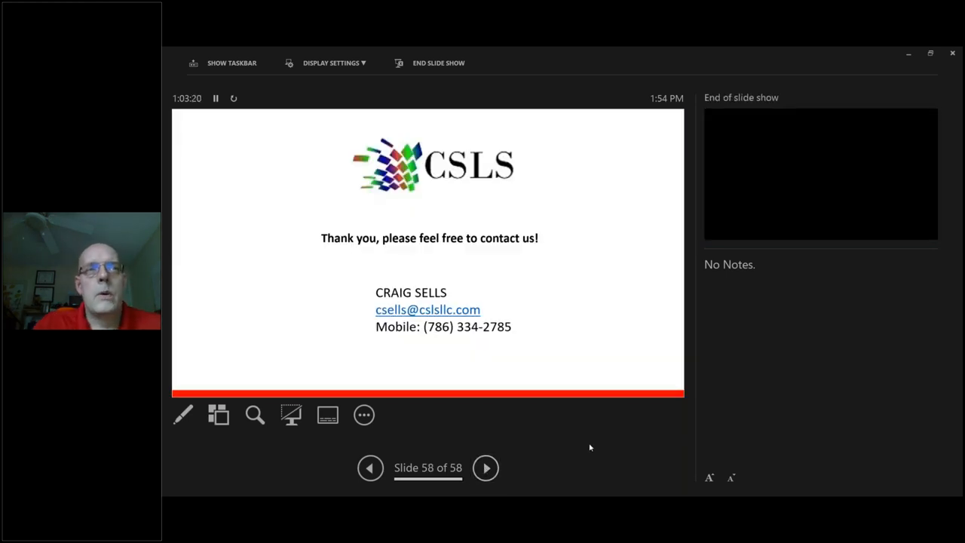